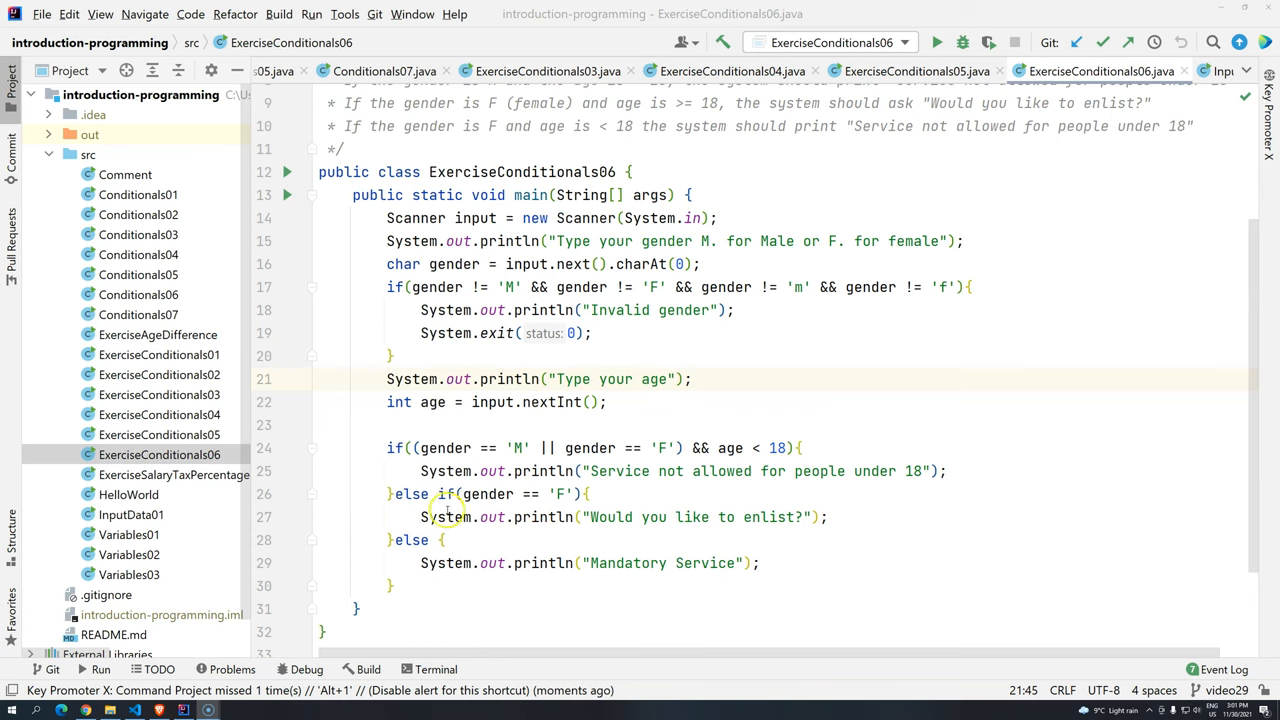
mouse_move(435, 448)
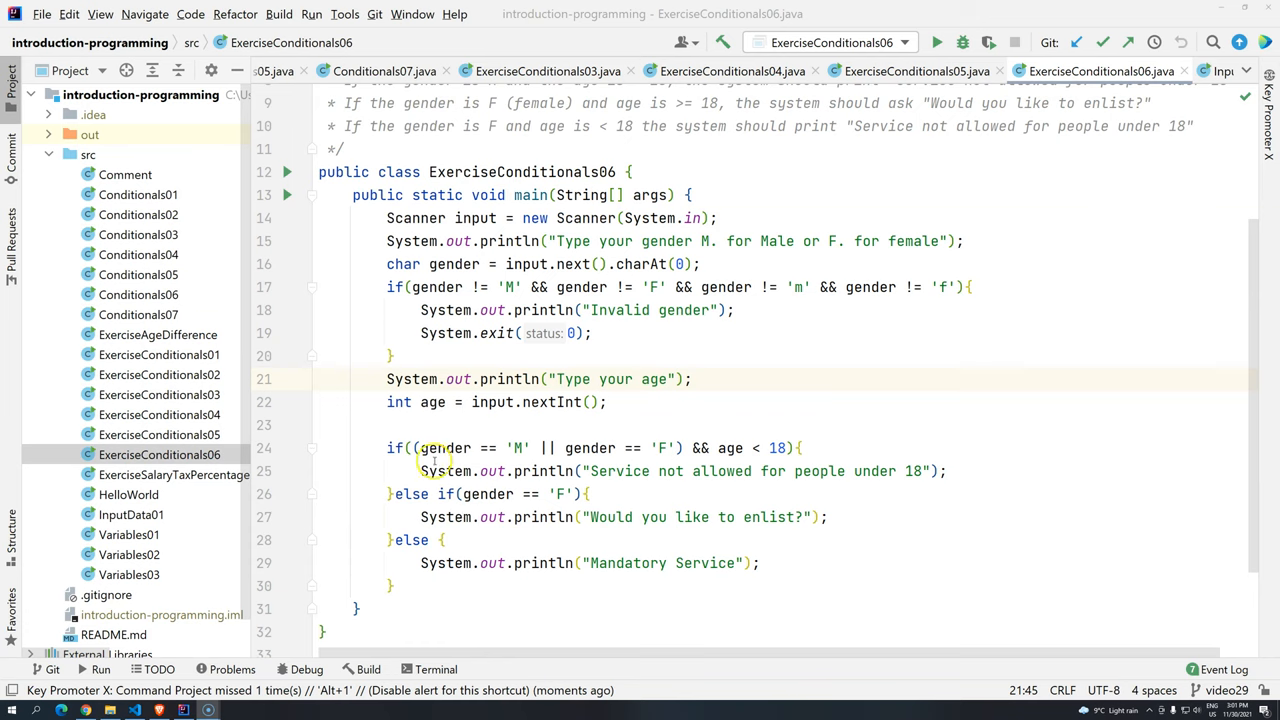
mouse_move(305, 257)
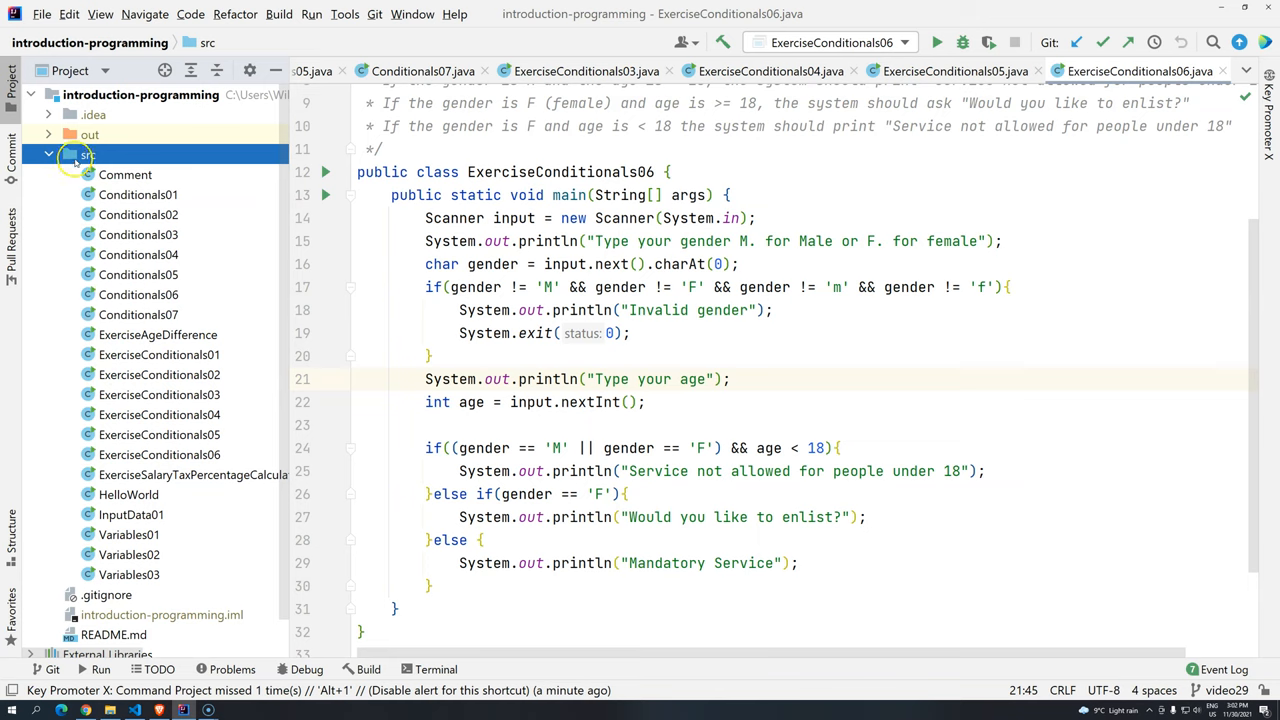
mouse_move(87, 155)
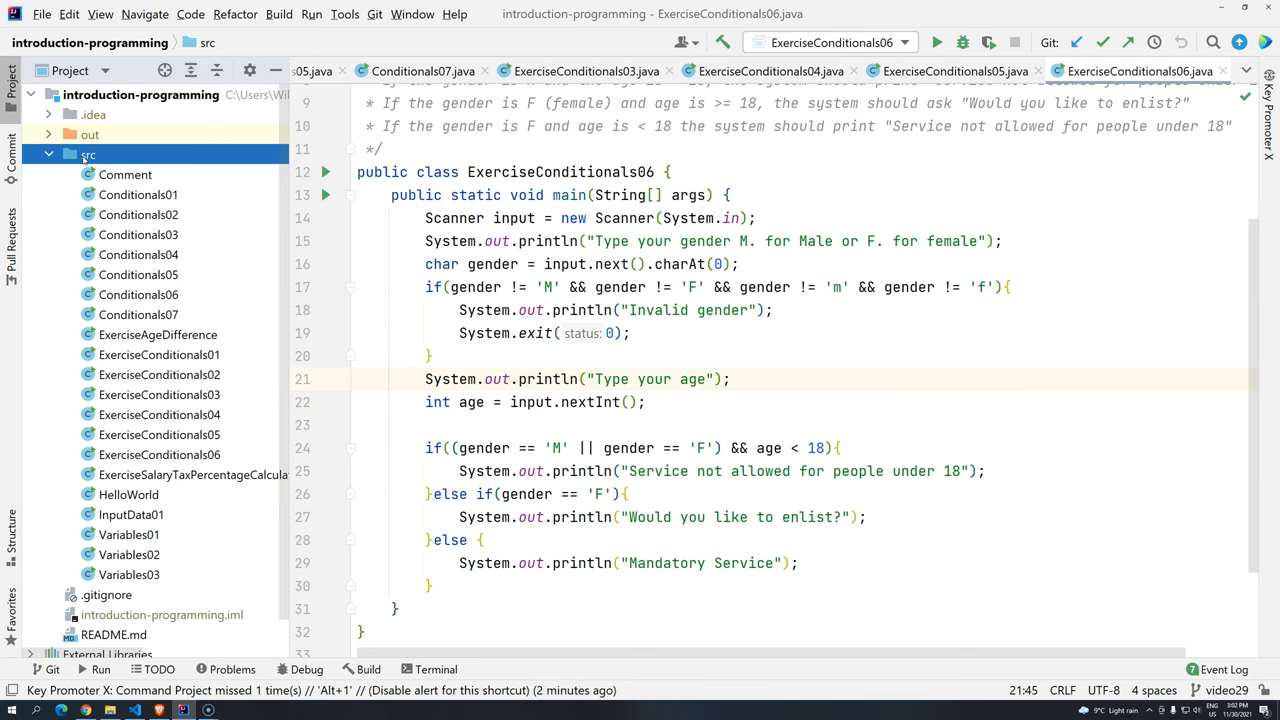
Show the src folder's context actions to reach Open In > Explorer
right_click(87, 155)
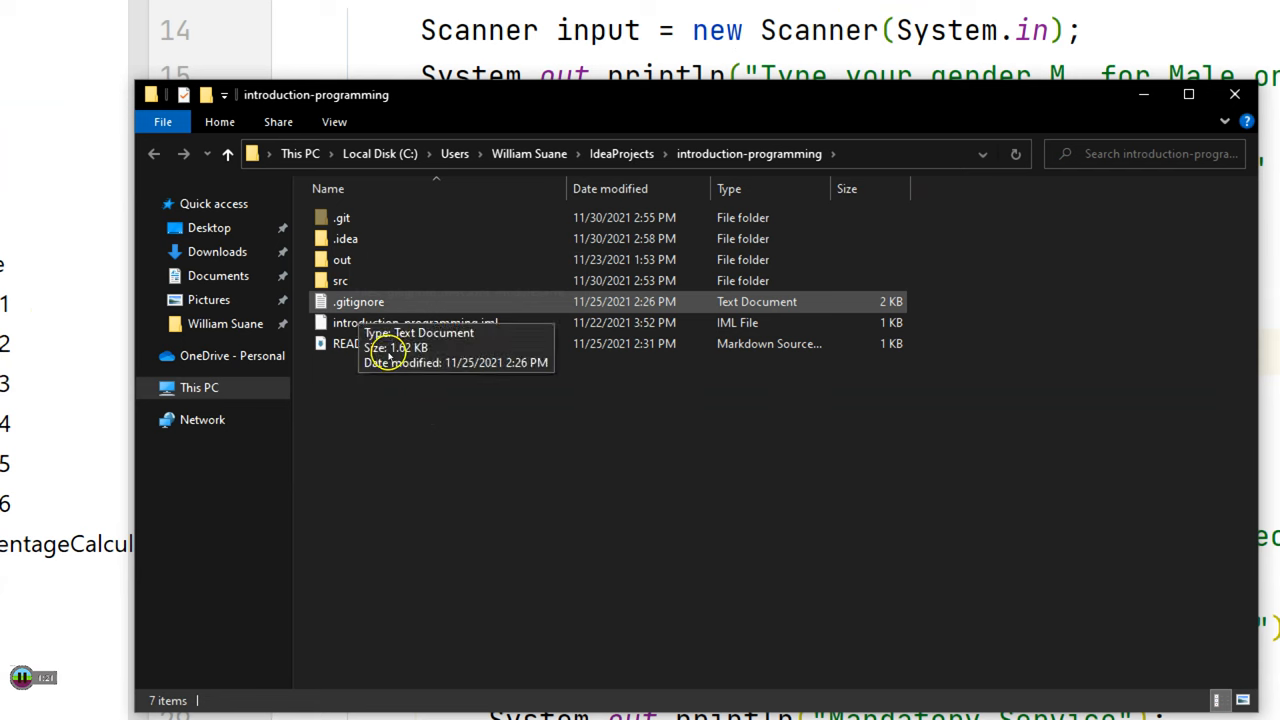
mouse_move(340, 280)
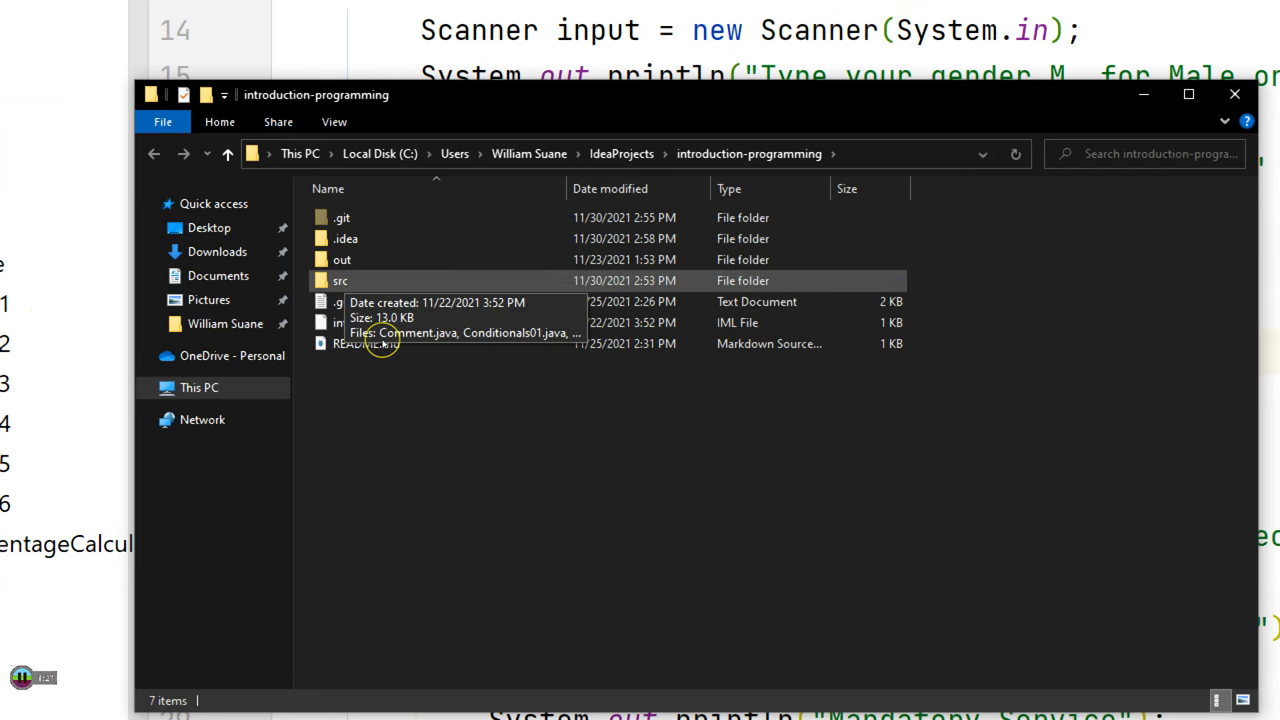
right_click(88, 154)
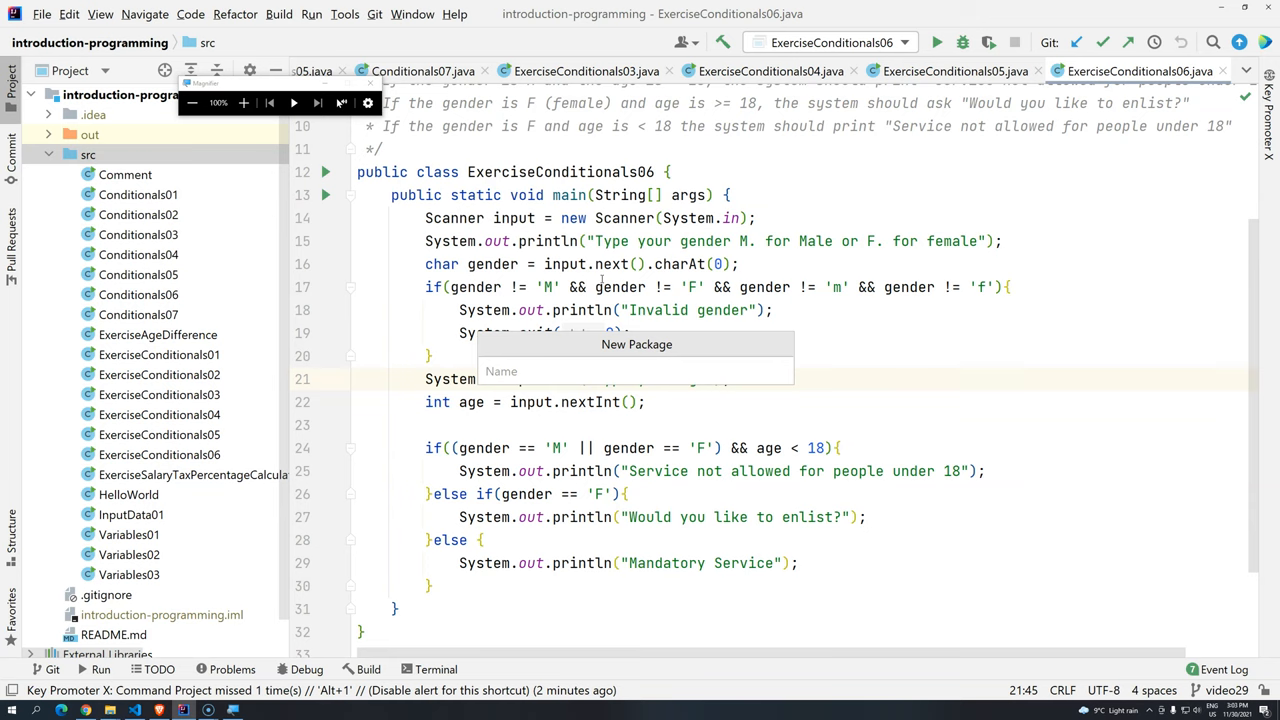
Create a package named academy.devdojo under src, replacing a mistyped com.go
type("com.go")
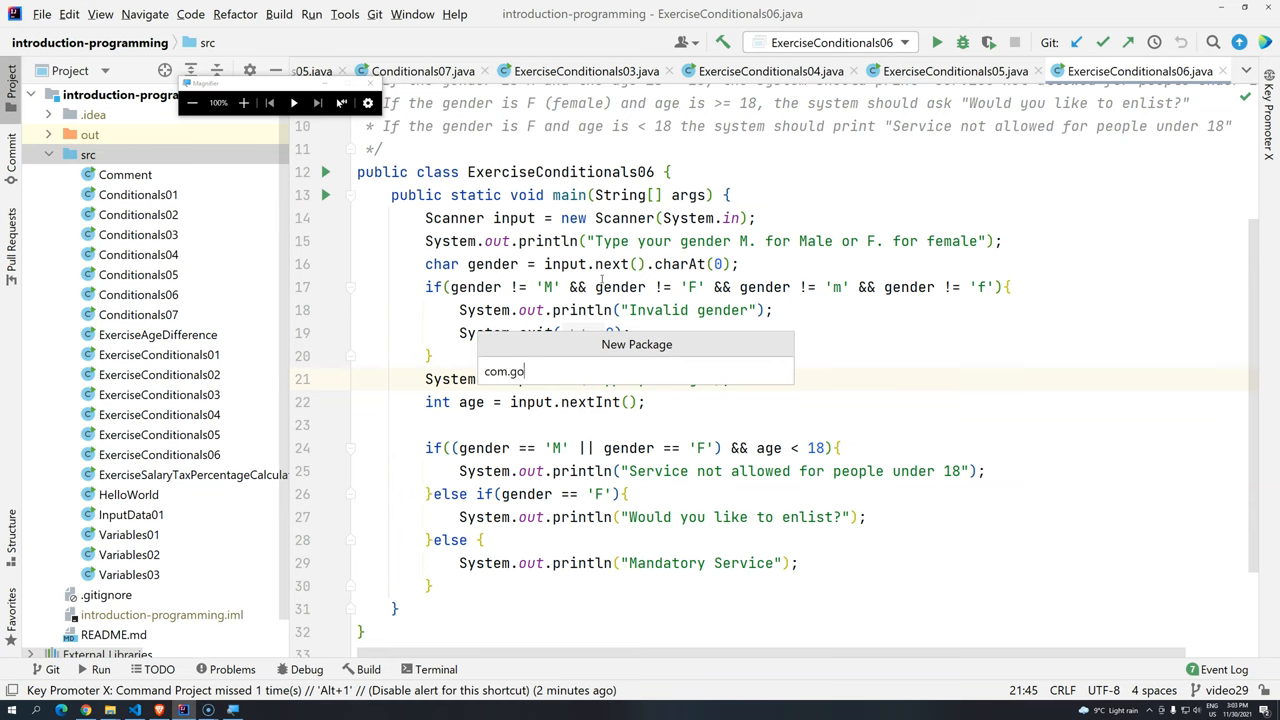
key("ctrl+a")
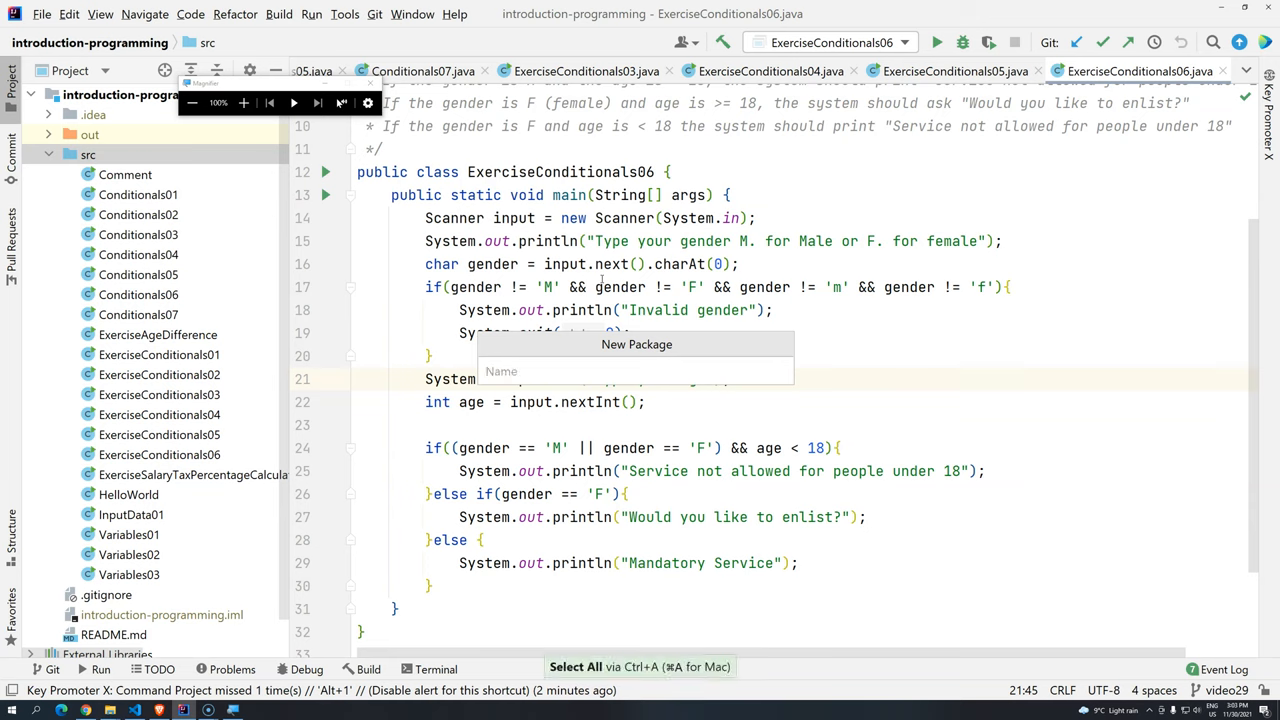
type("academy.")
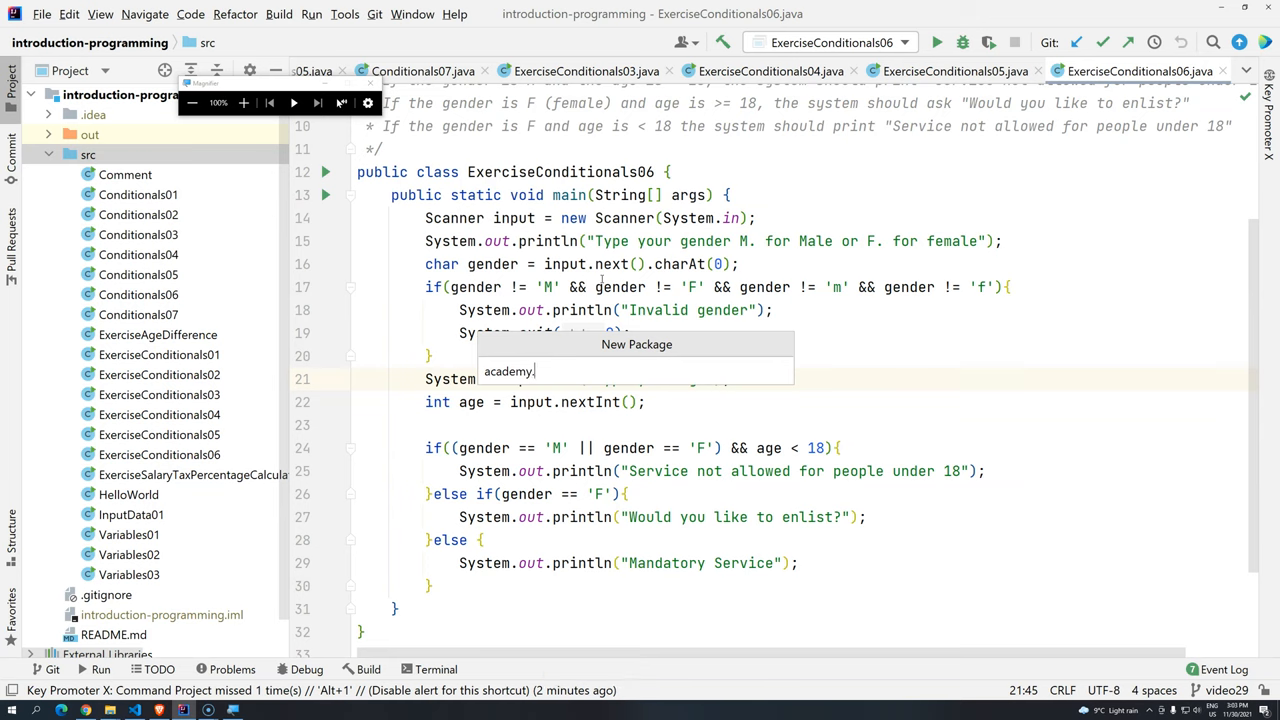
type("devdojo")
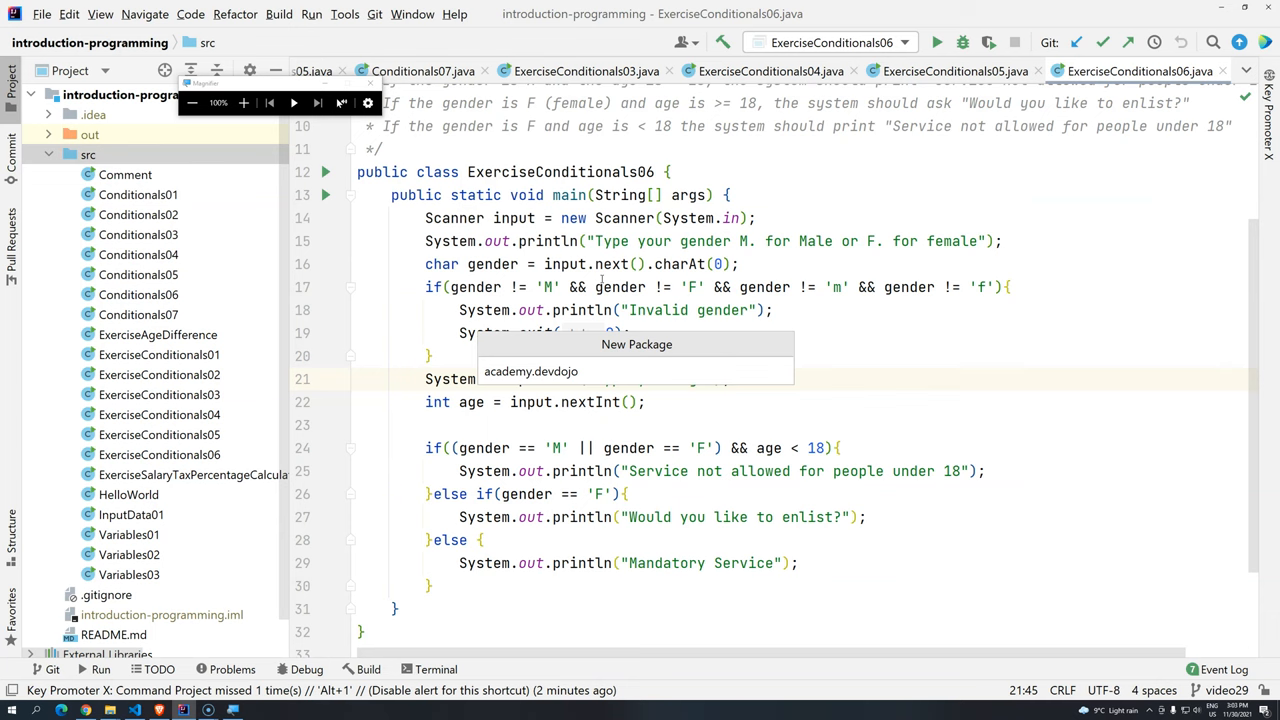
key("Enter")
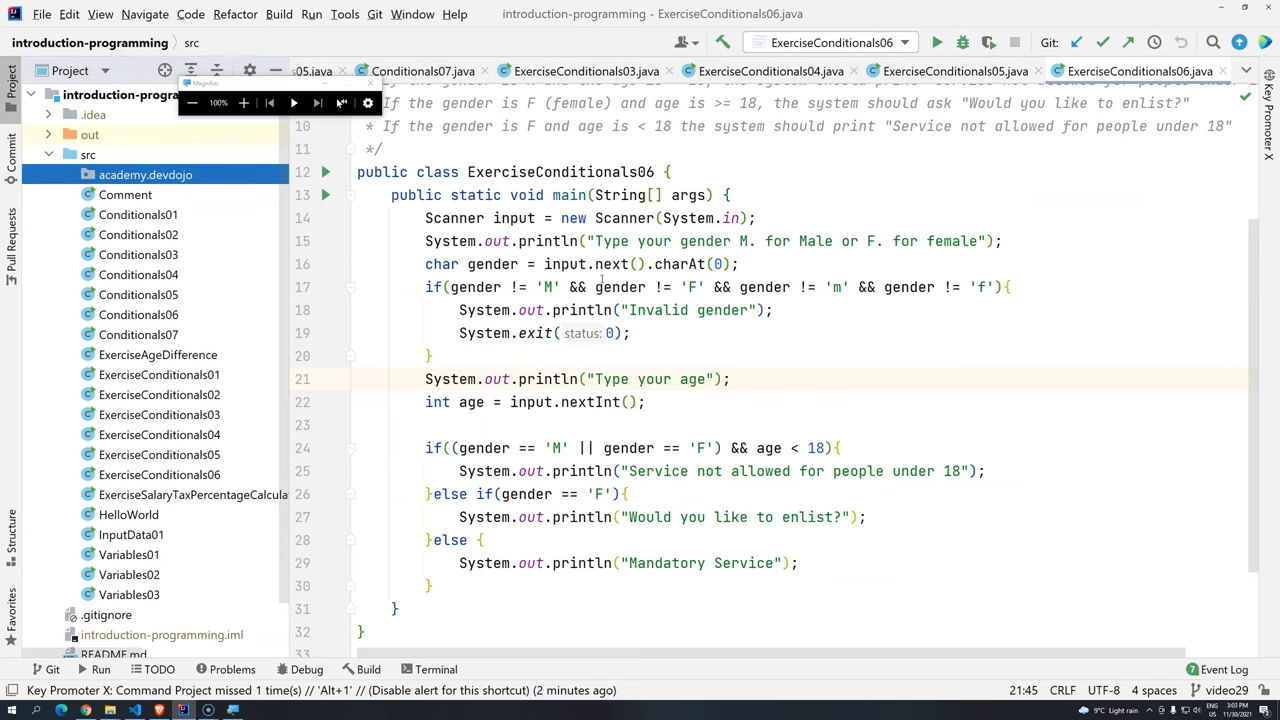
left_click(145, 174)
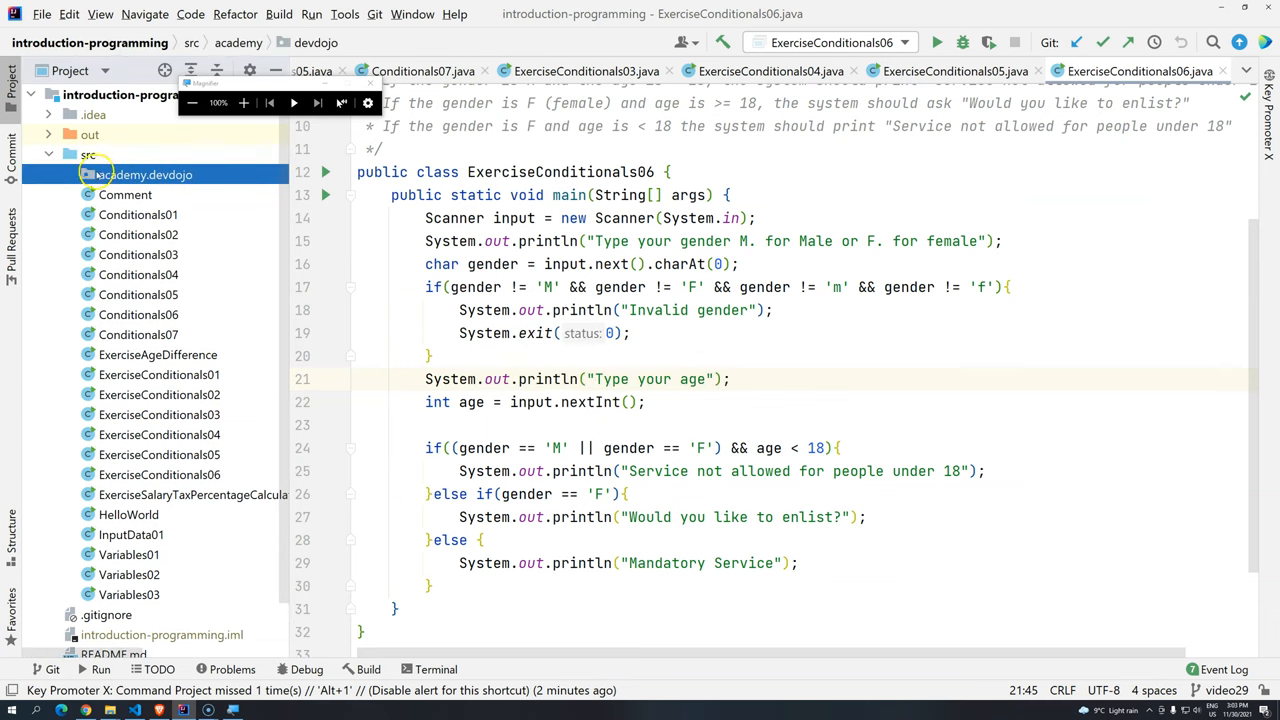
Reveal academy.devdojo in File Explorer and browse src > academy > devdojo on disk
right_click(135, 173)
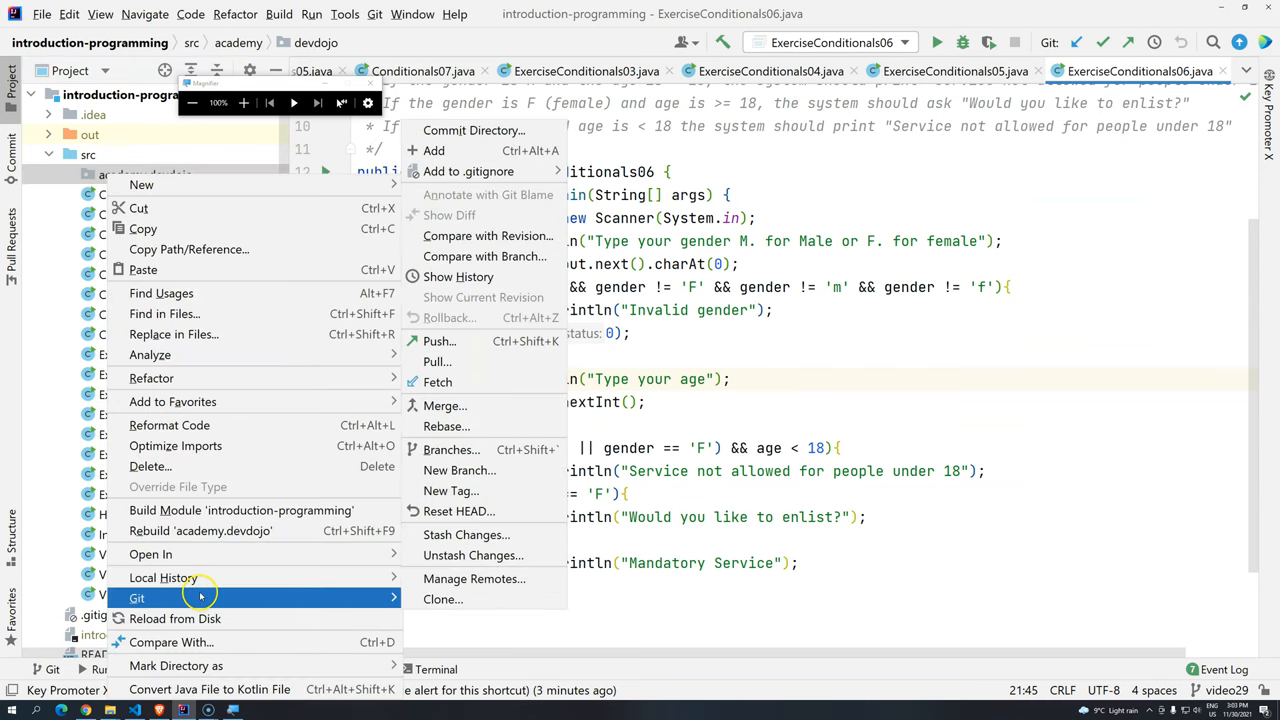
mouse_move(150, 554)
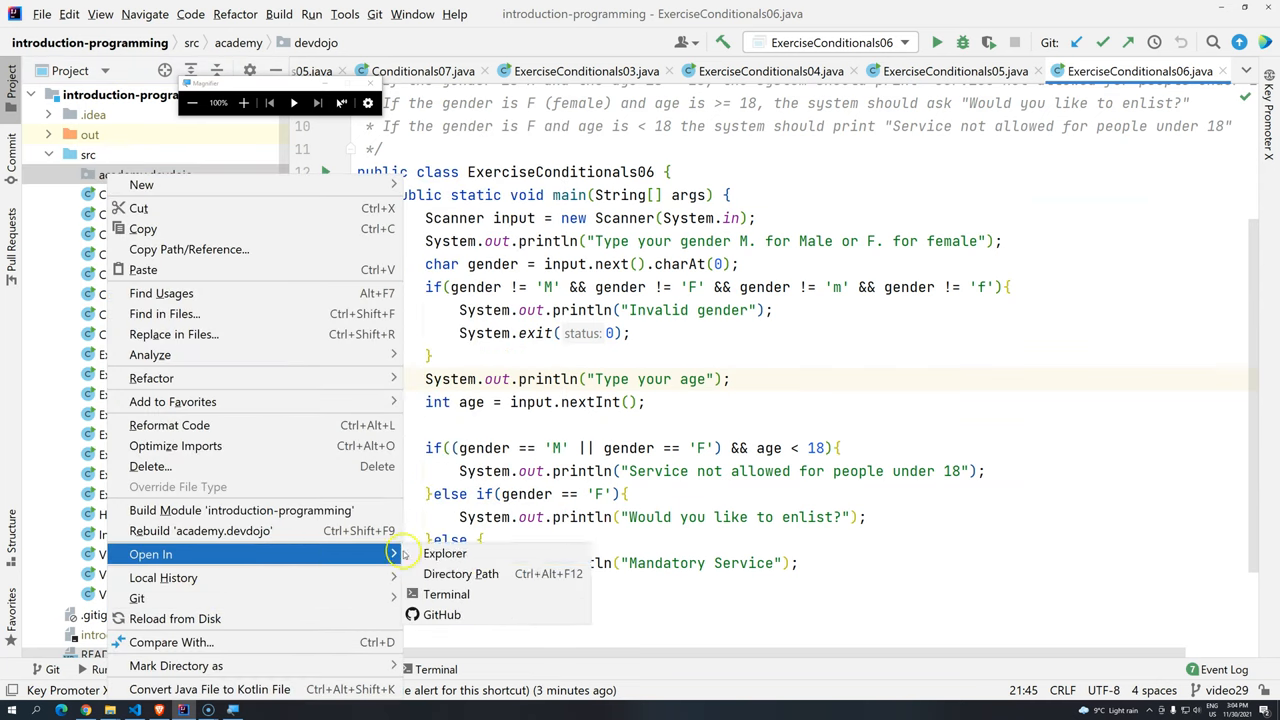
left_click(444, 553)
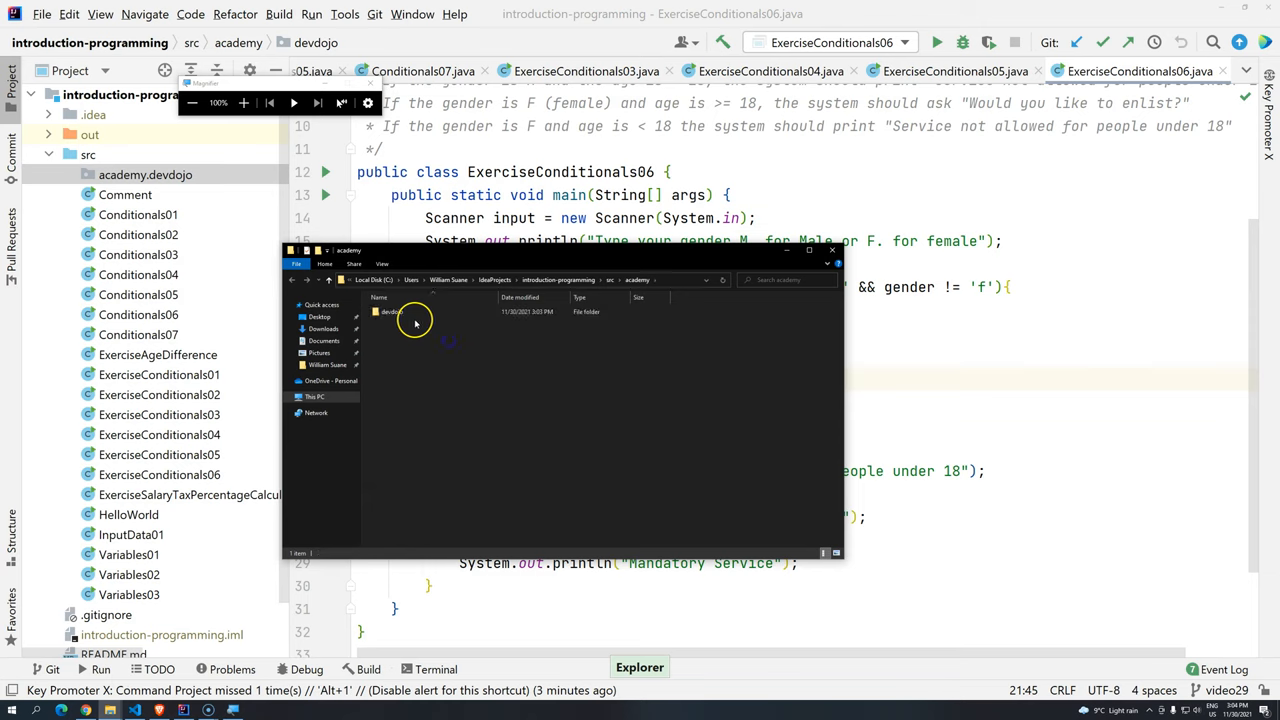
left_click(391, 311)
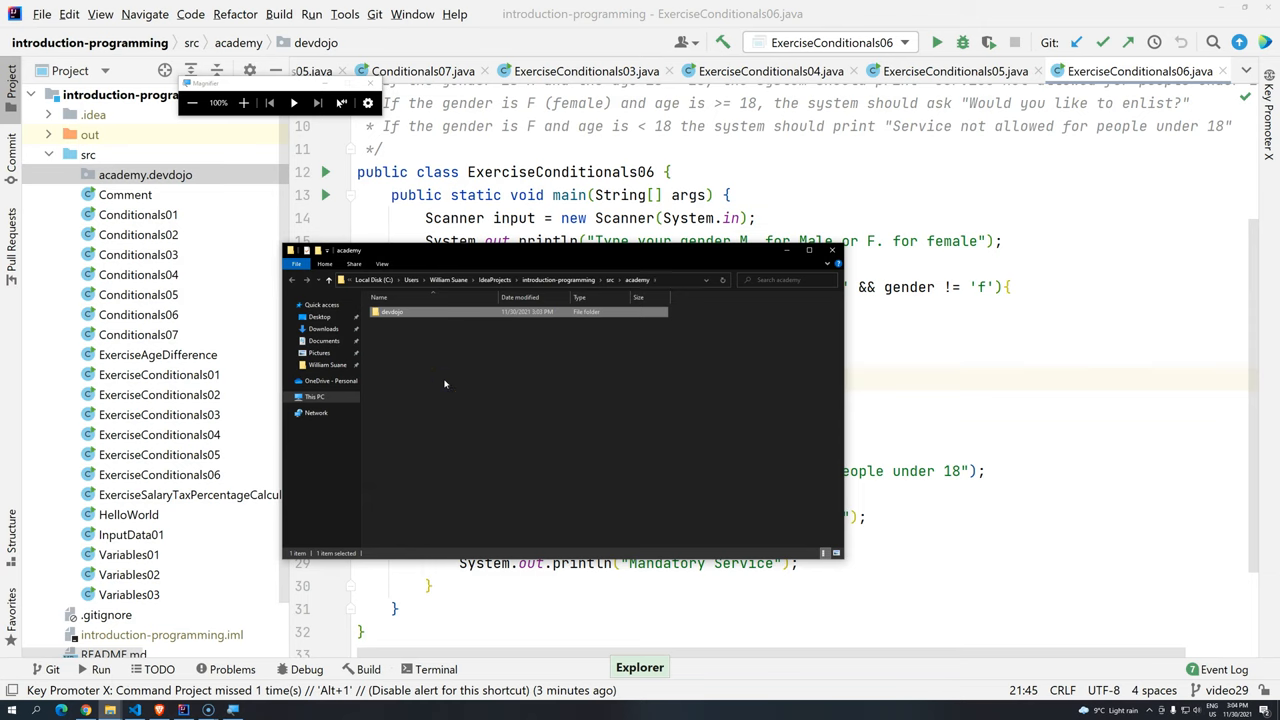
left_click(511, 371)
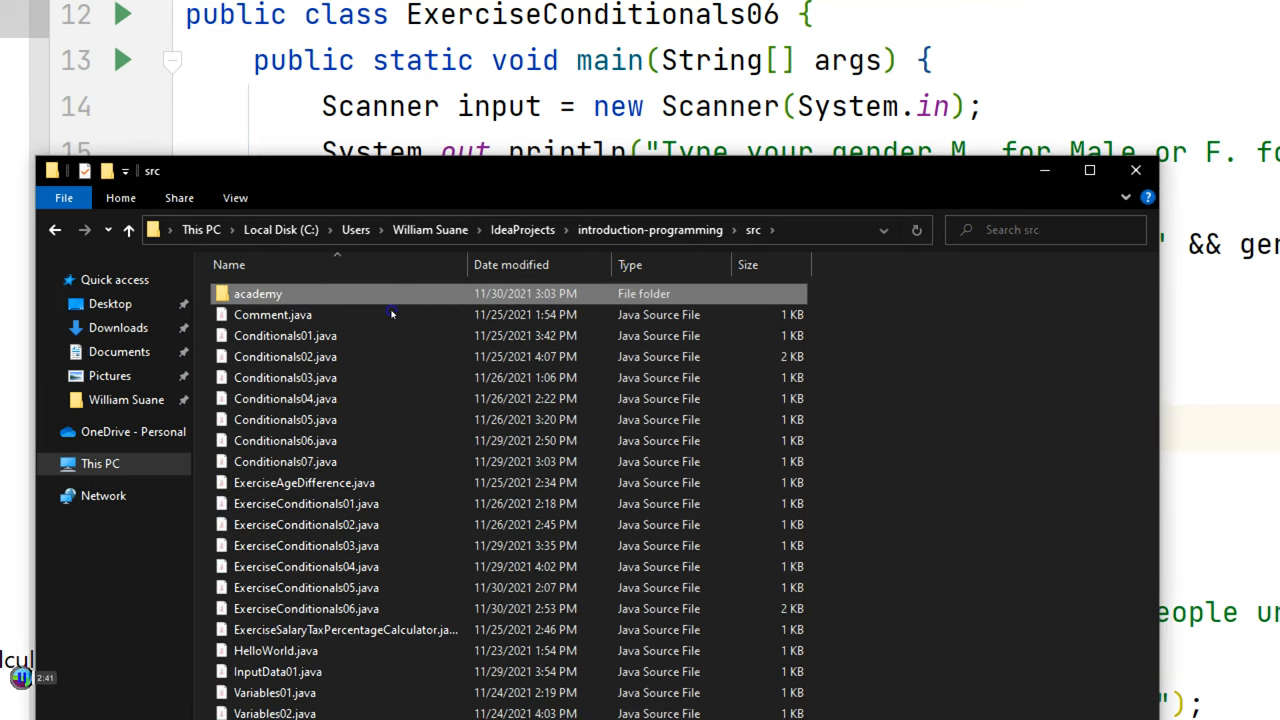
double_click(258, 293)
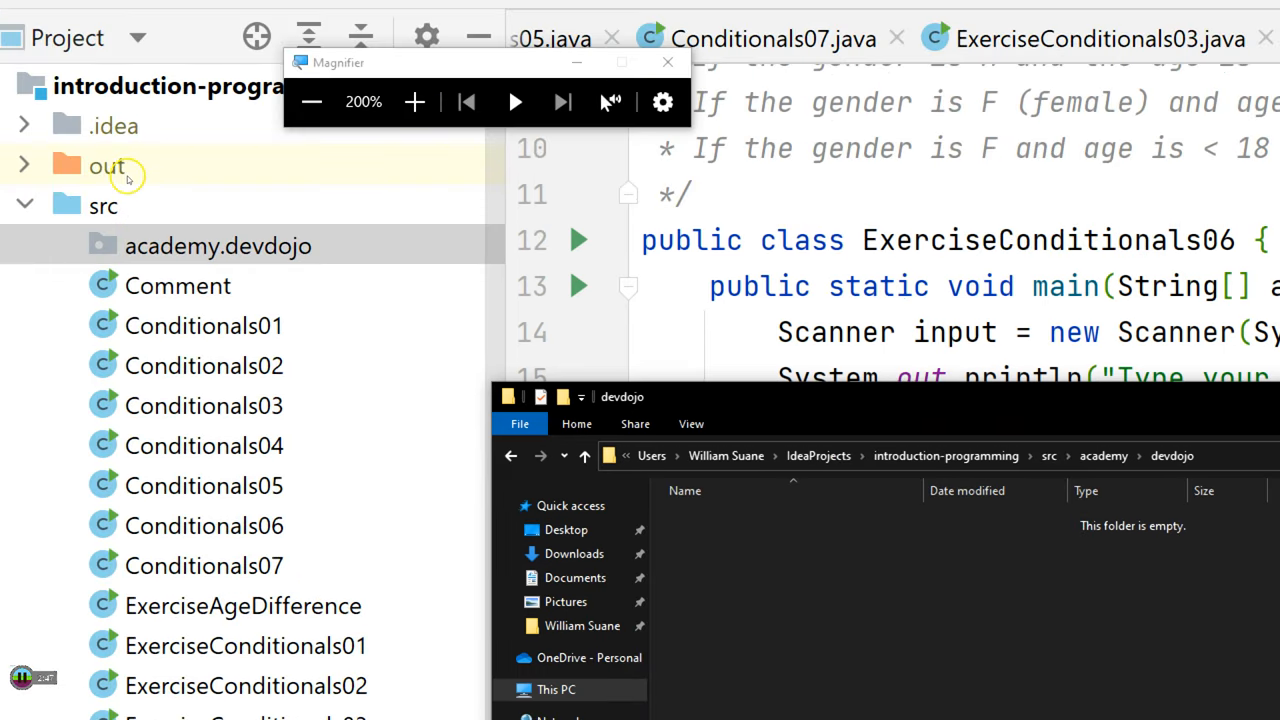
mouse_move(205, 135)
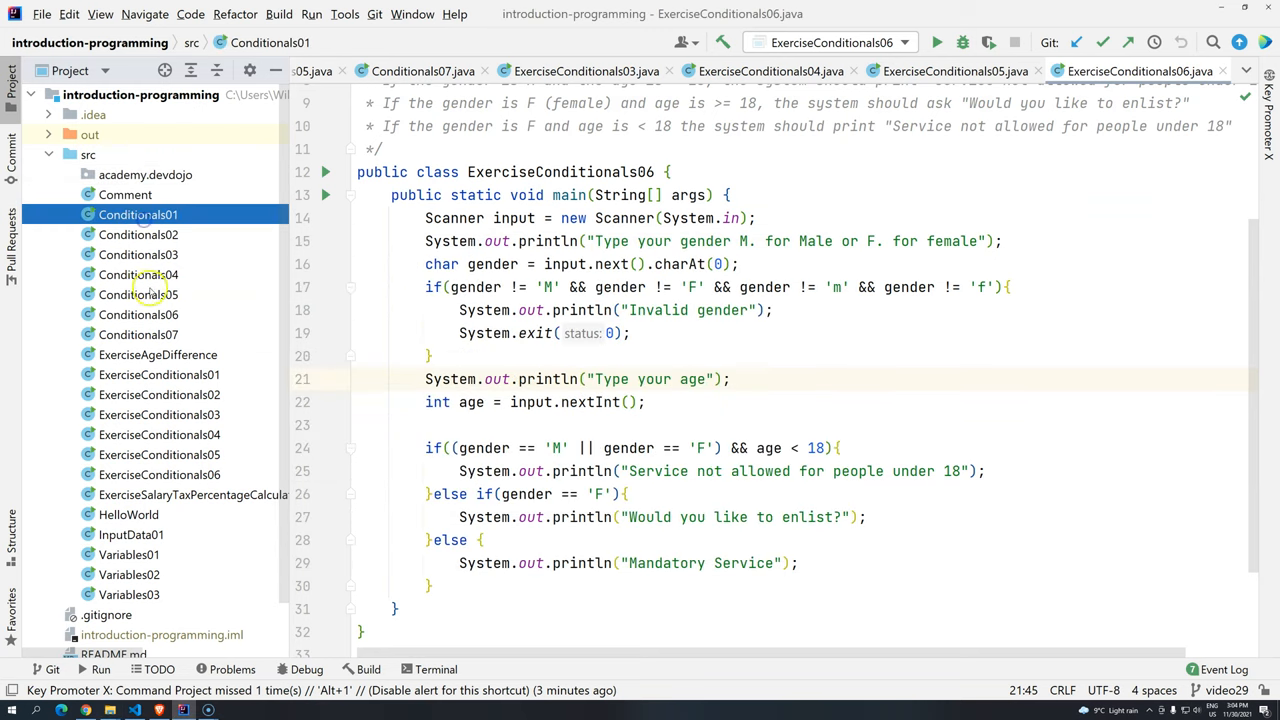
Create a variables sub-package inside academy.devdojo
left_click(138, 334)
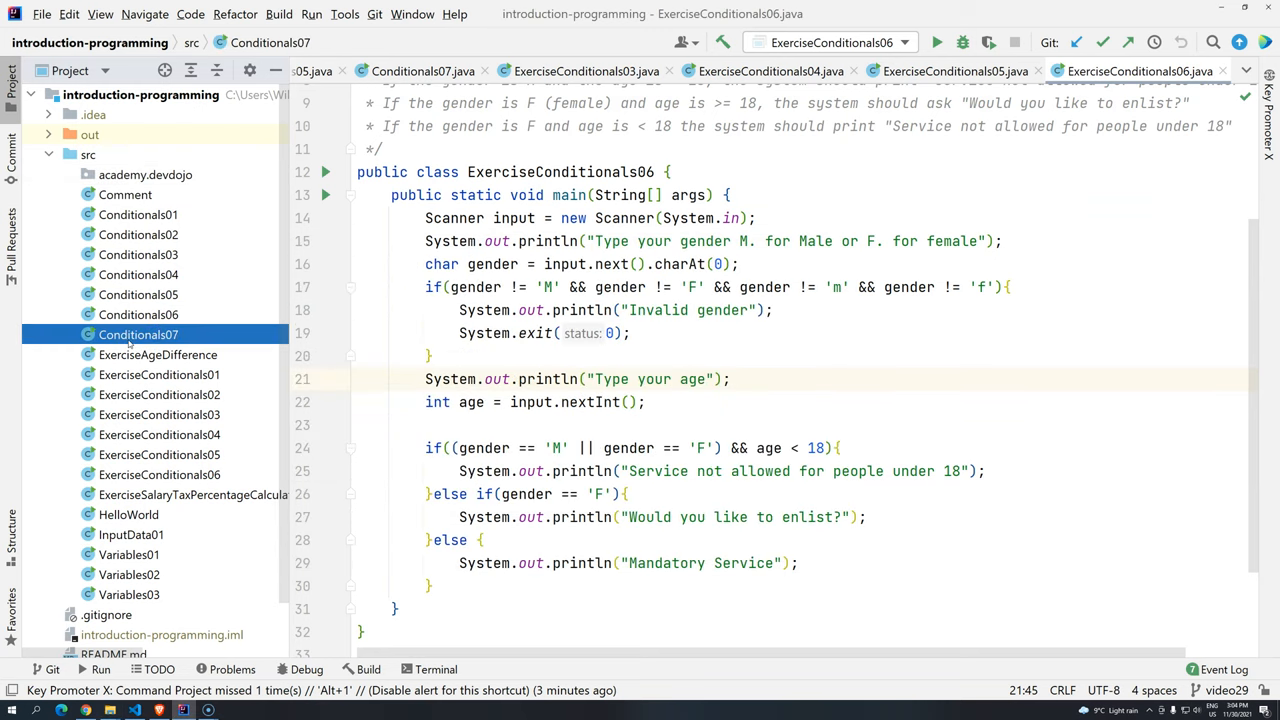
mouse_move(138, 215)
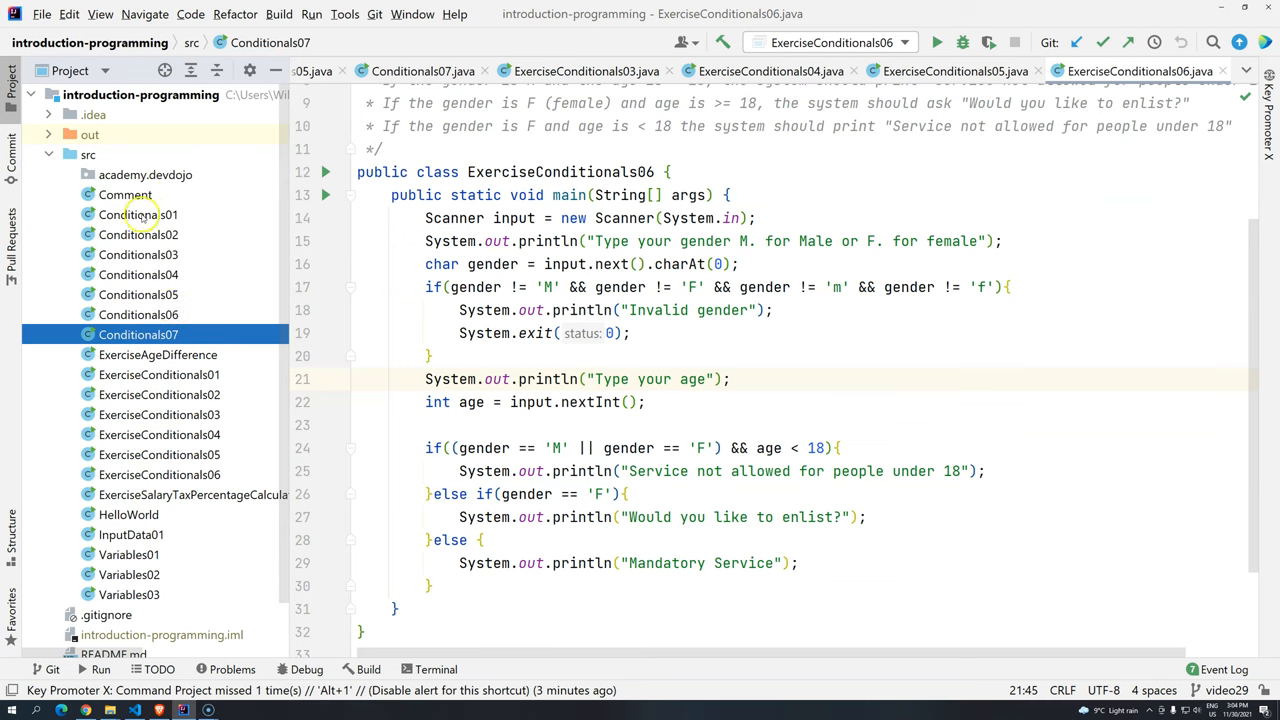
right_click(145, 174)
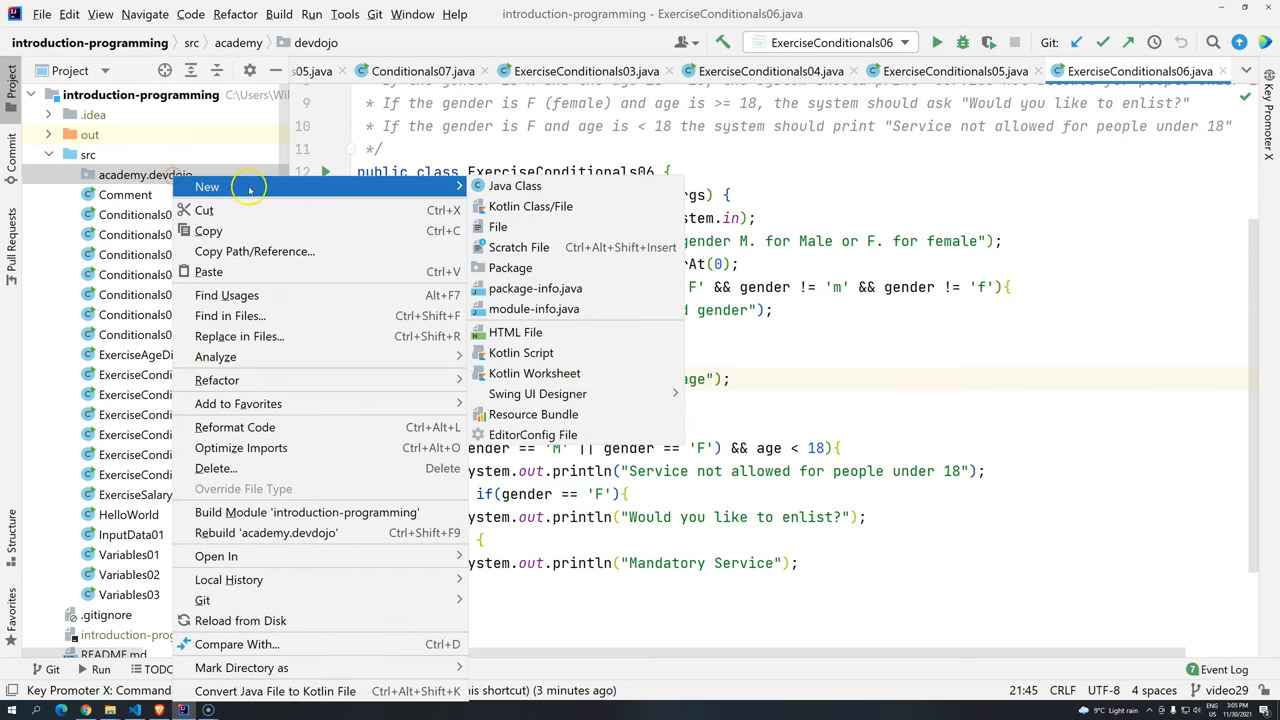
left_click(510, 267)
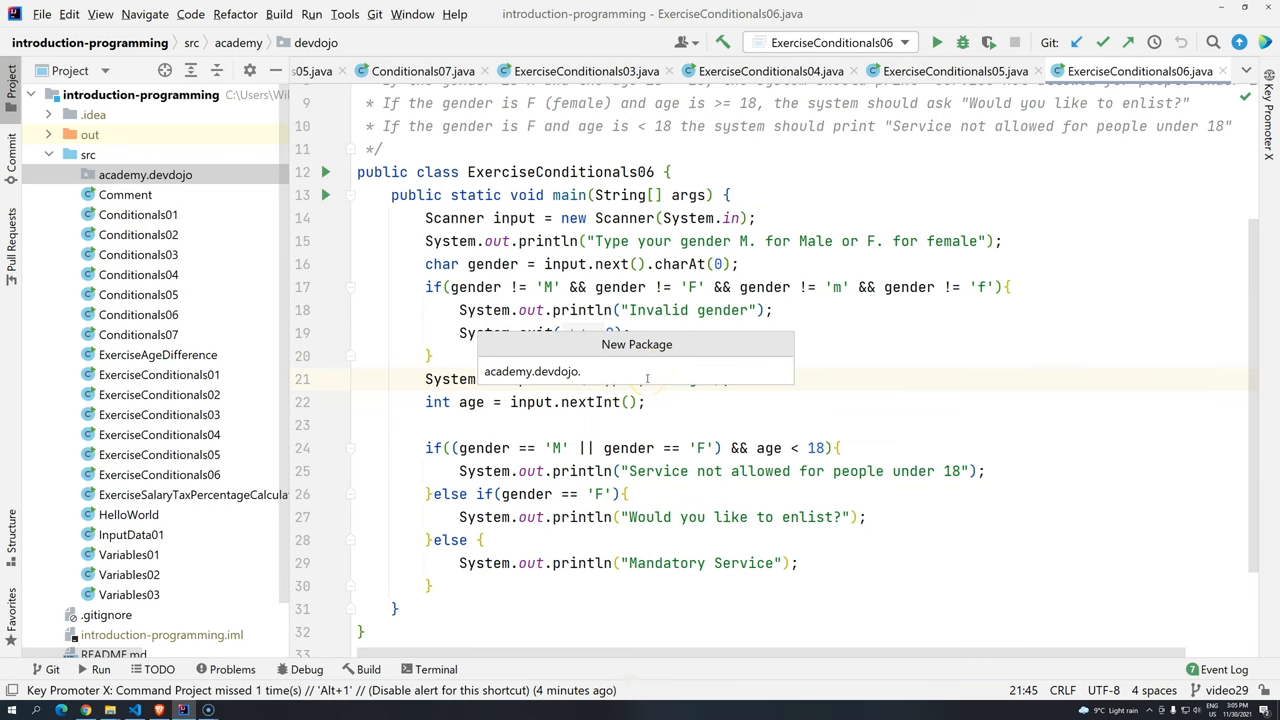
type("varia")
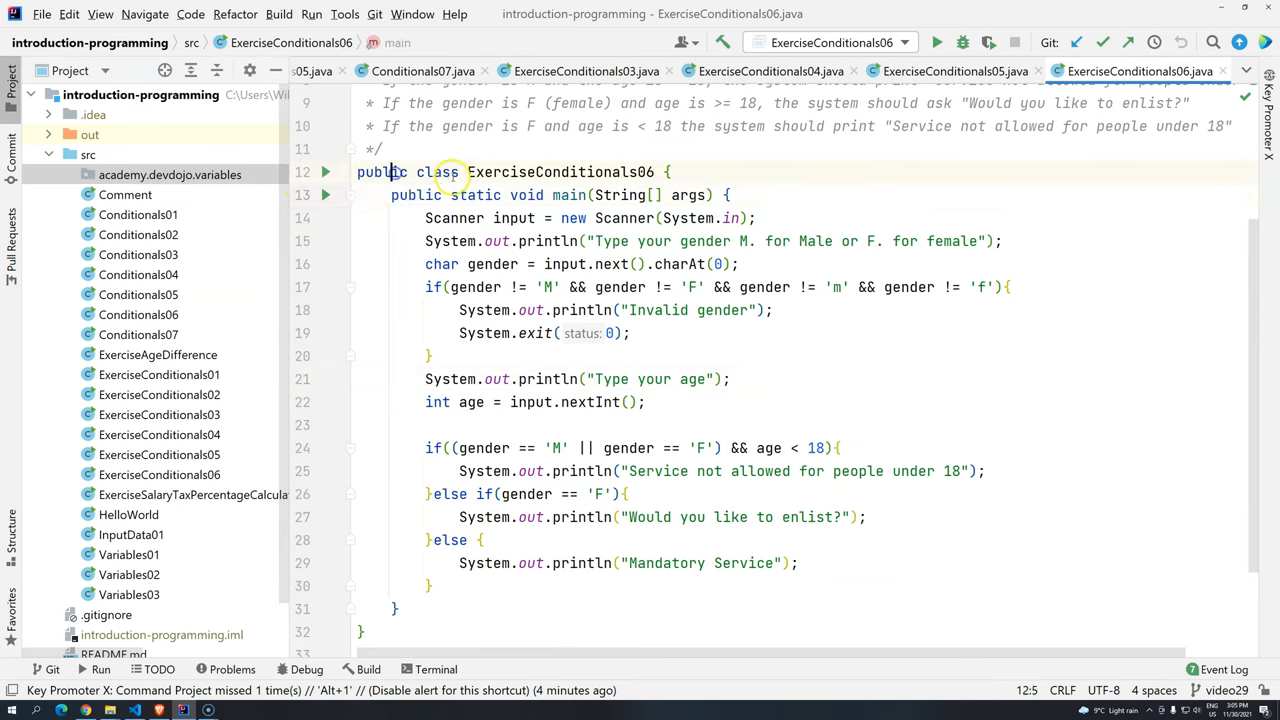
double_click(440, 264)
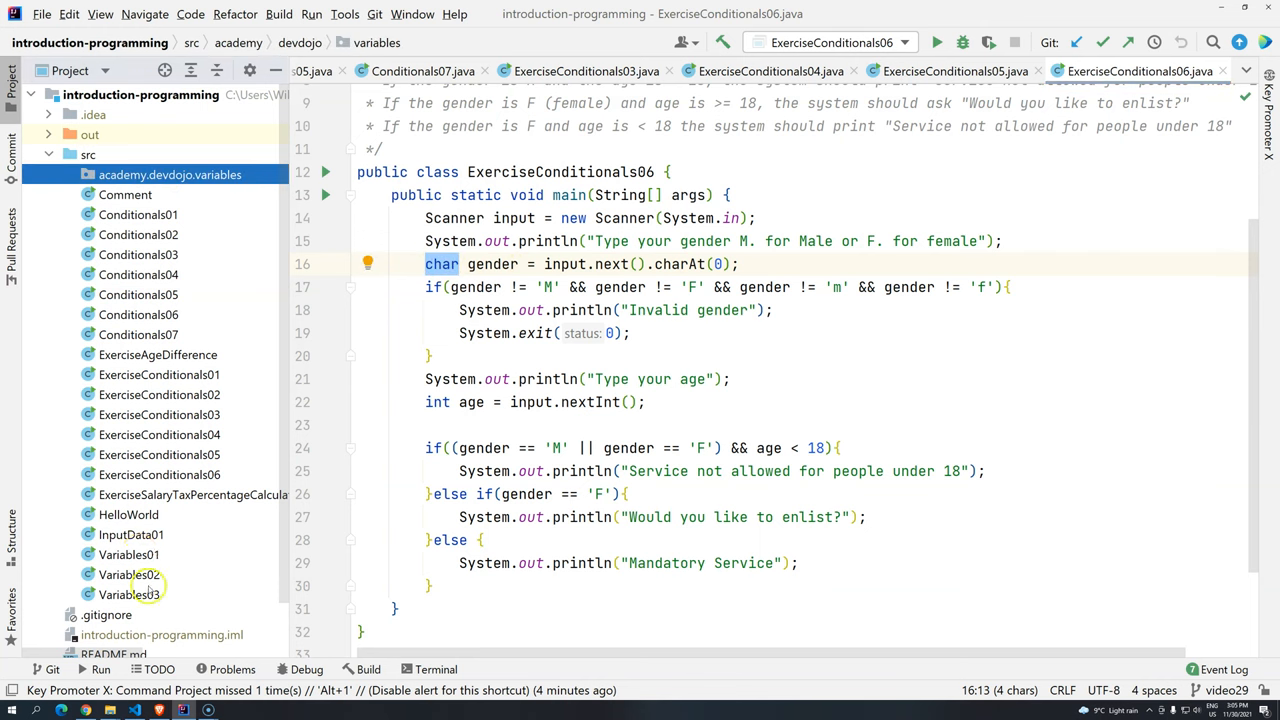
Begin selecting HelloWorld as the first class to move into variables
left_click(128, 554)
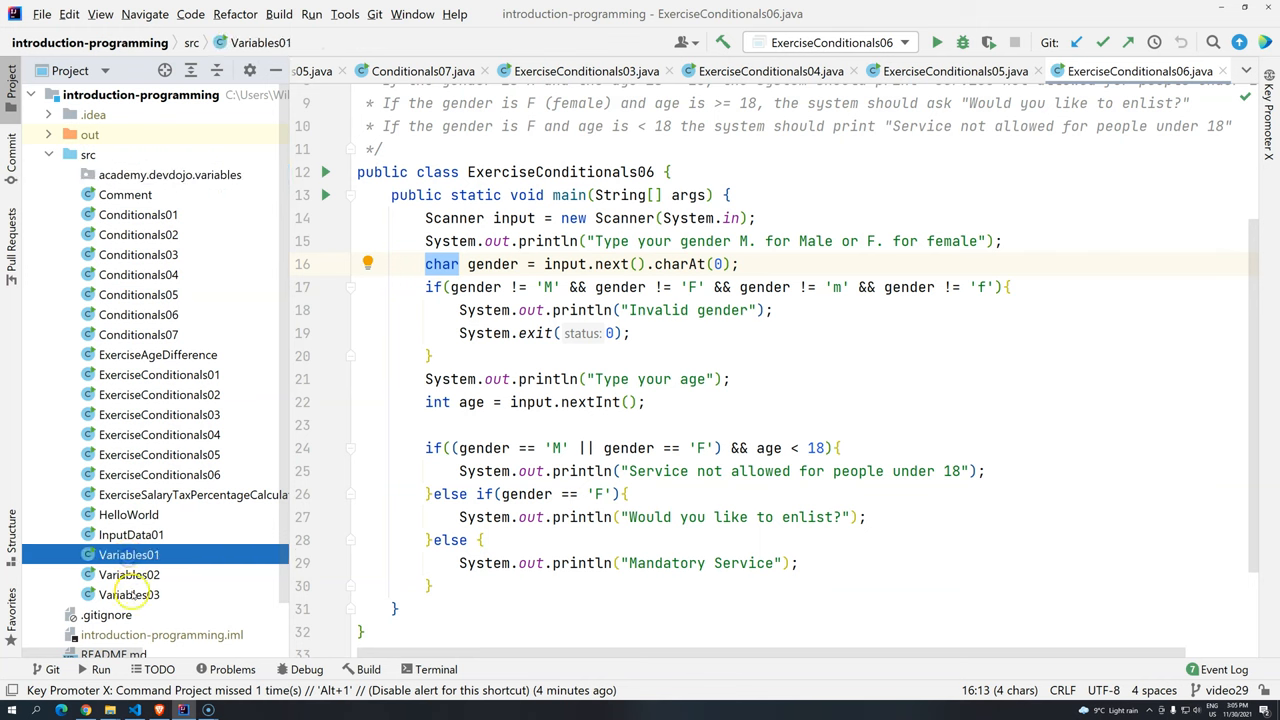
left_click(128, 514)
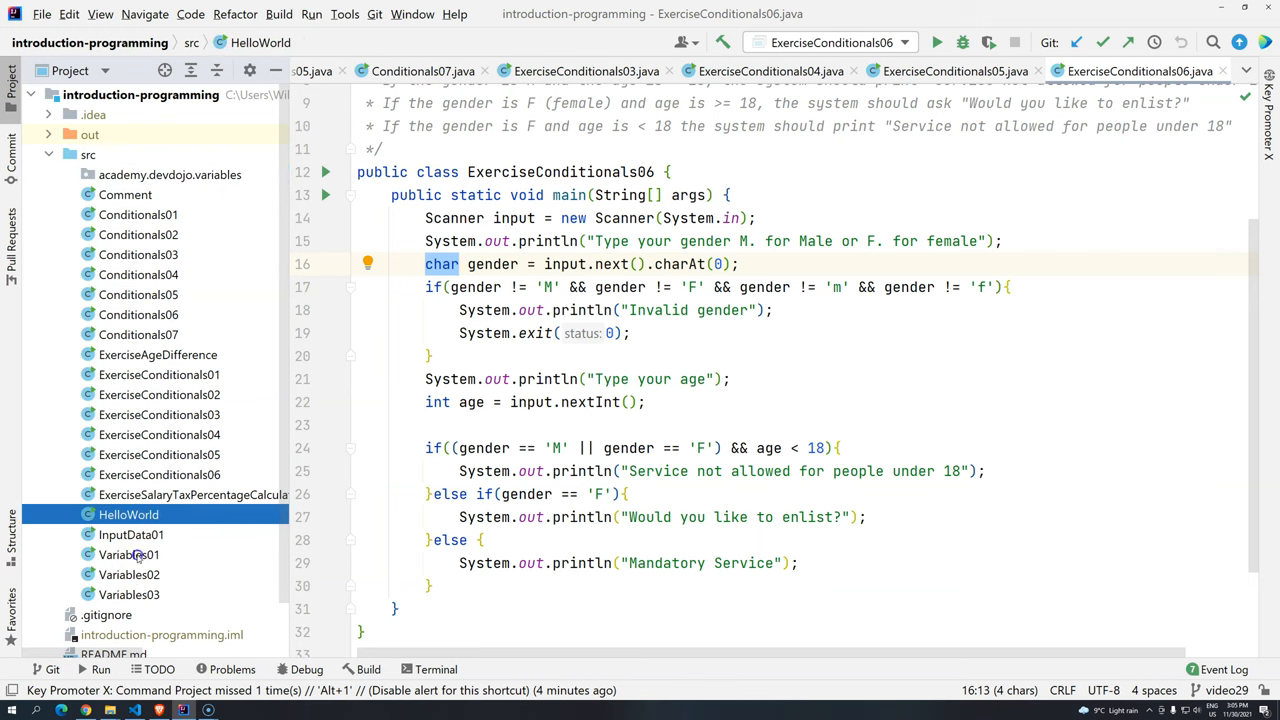
Move HelloWorld and Variables01–03 into academy.devdojo.variables and expand the package
left_click(128, 594)
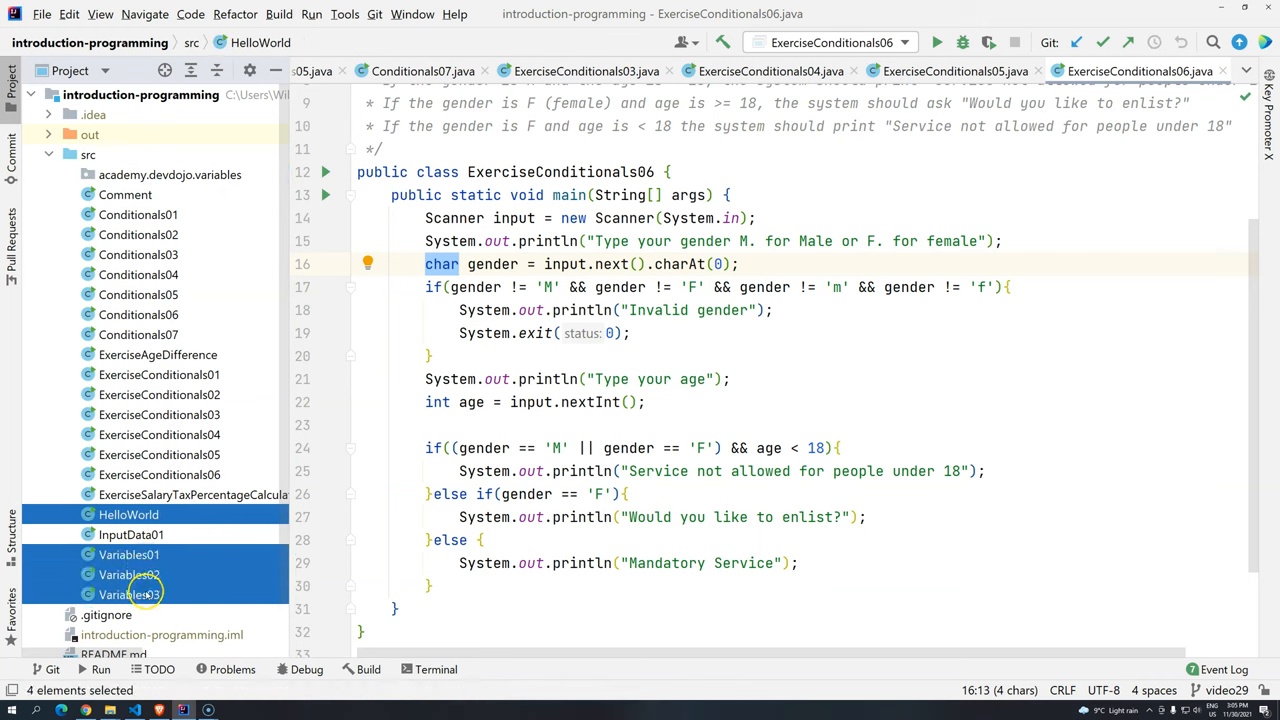
mouse_move(143, 514)
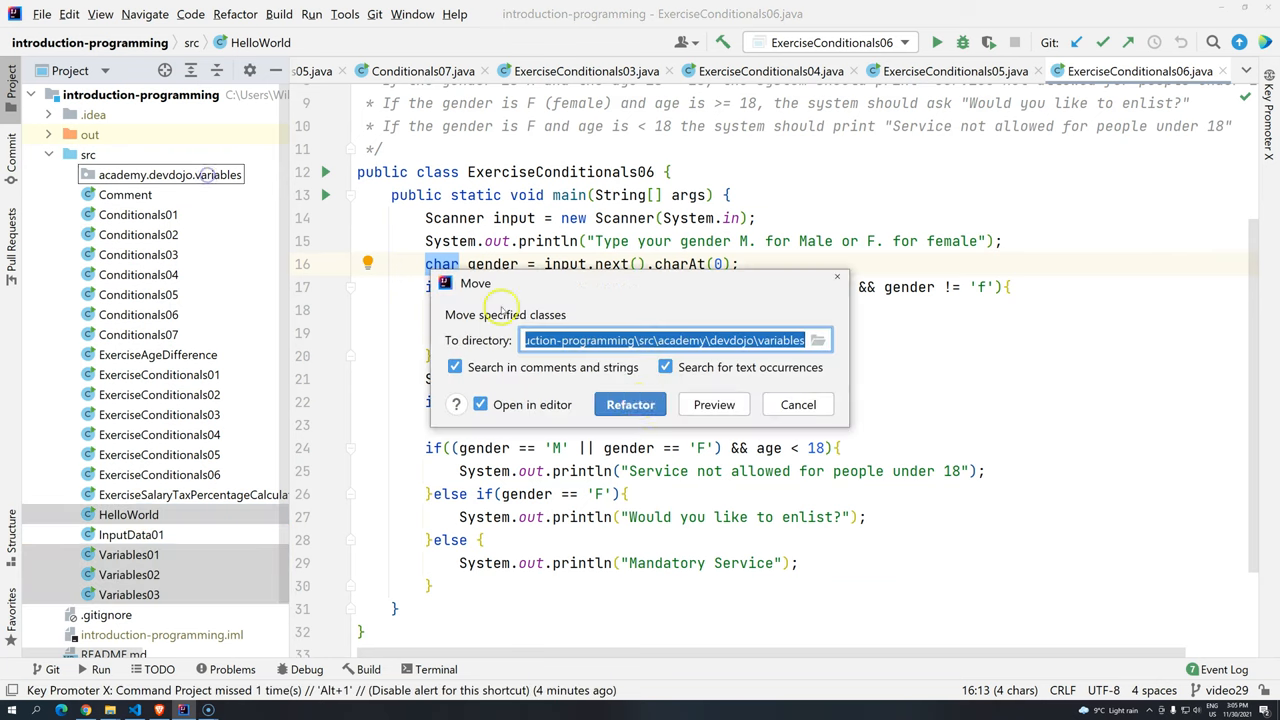
left_click(630, 404)
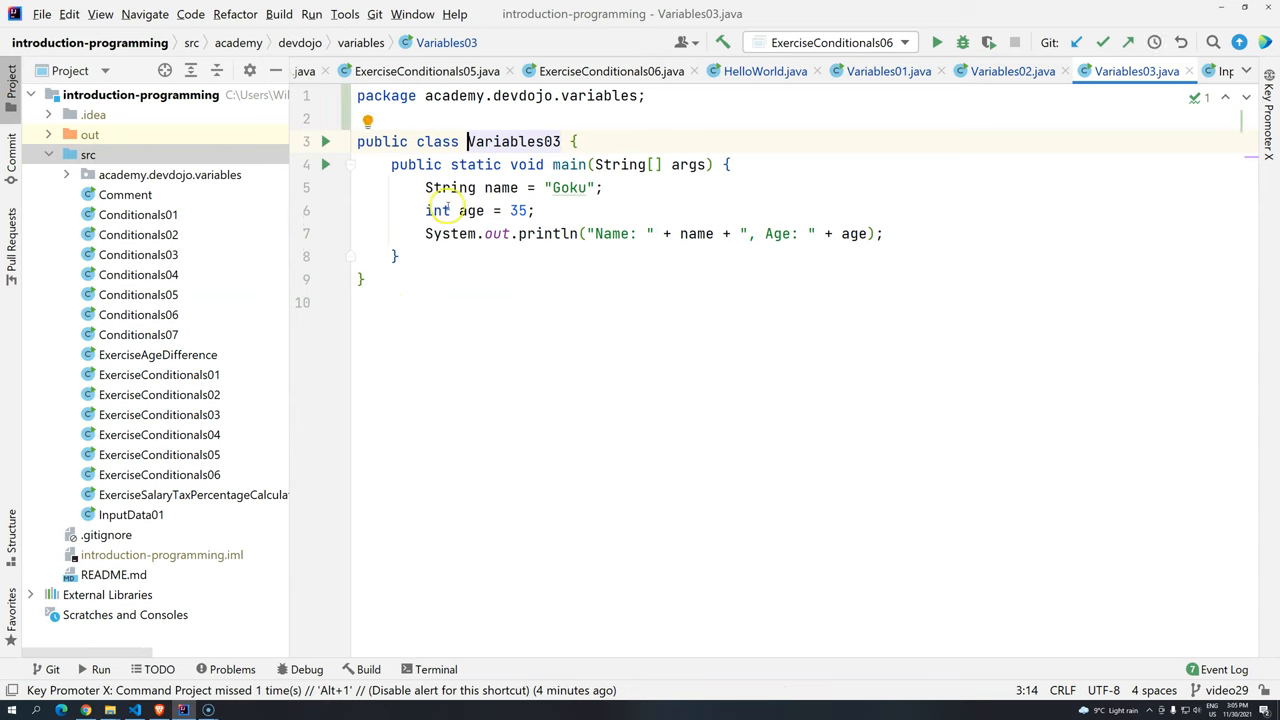
left_click(170, 174)
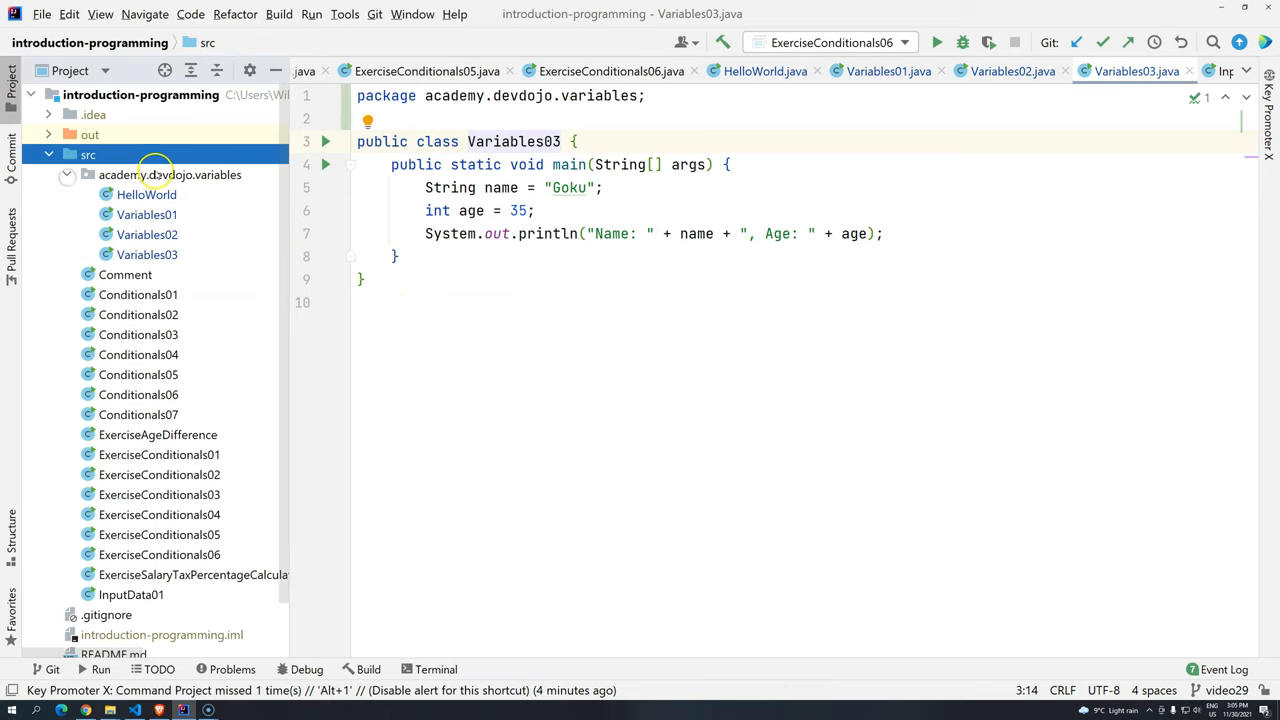
mouse_move(170, 174)
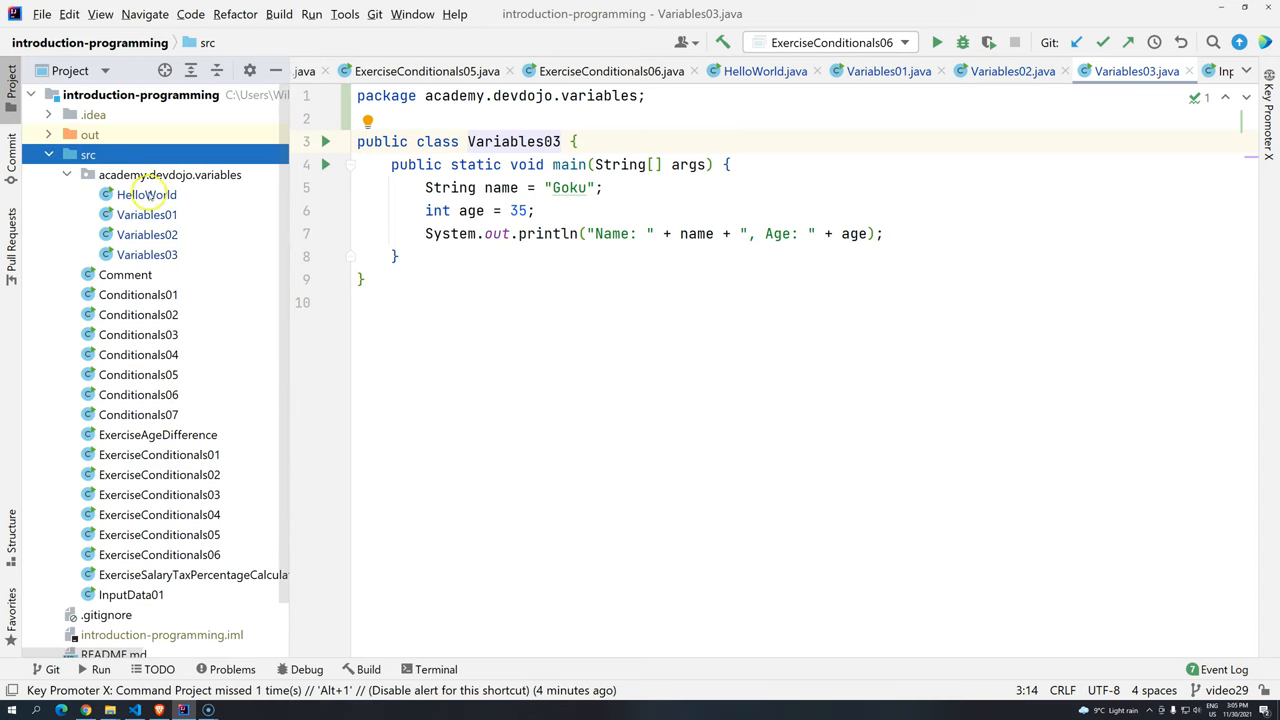
Reveal the variables package in File Explorer, then return for another package action
right_click(170, 174)
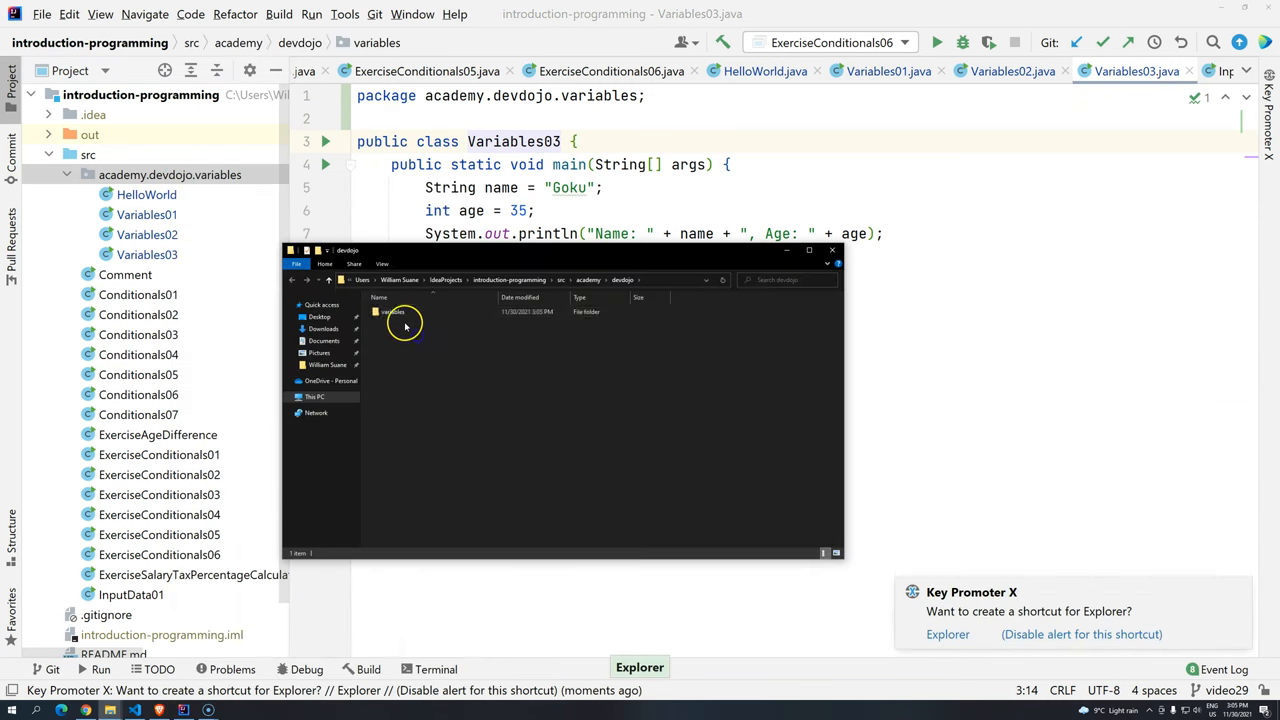
mouse_move(468, 325)
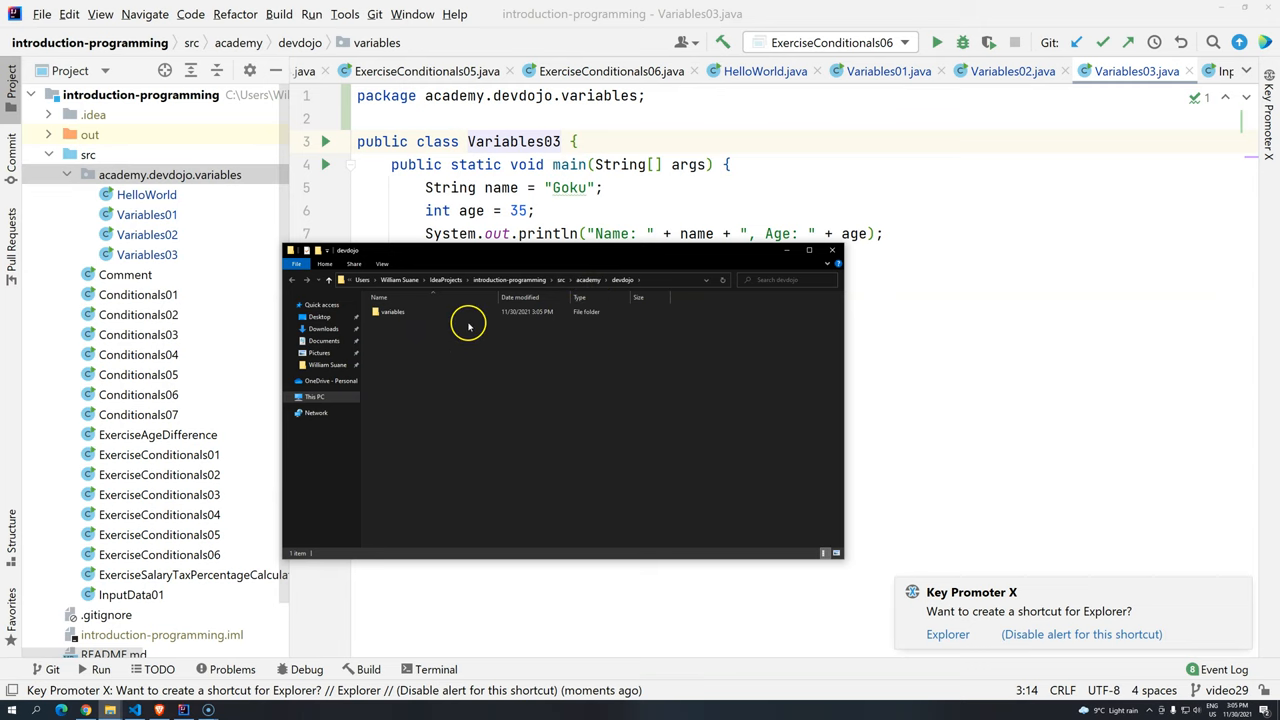
mouse_move(465, 325)
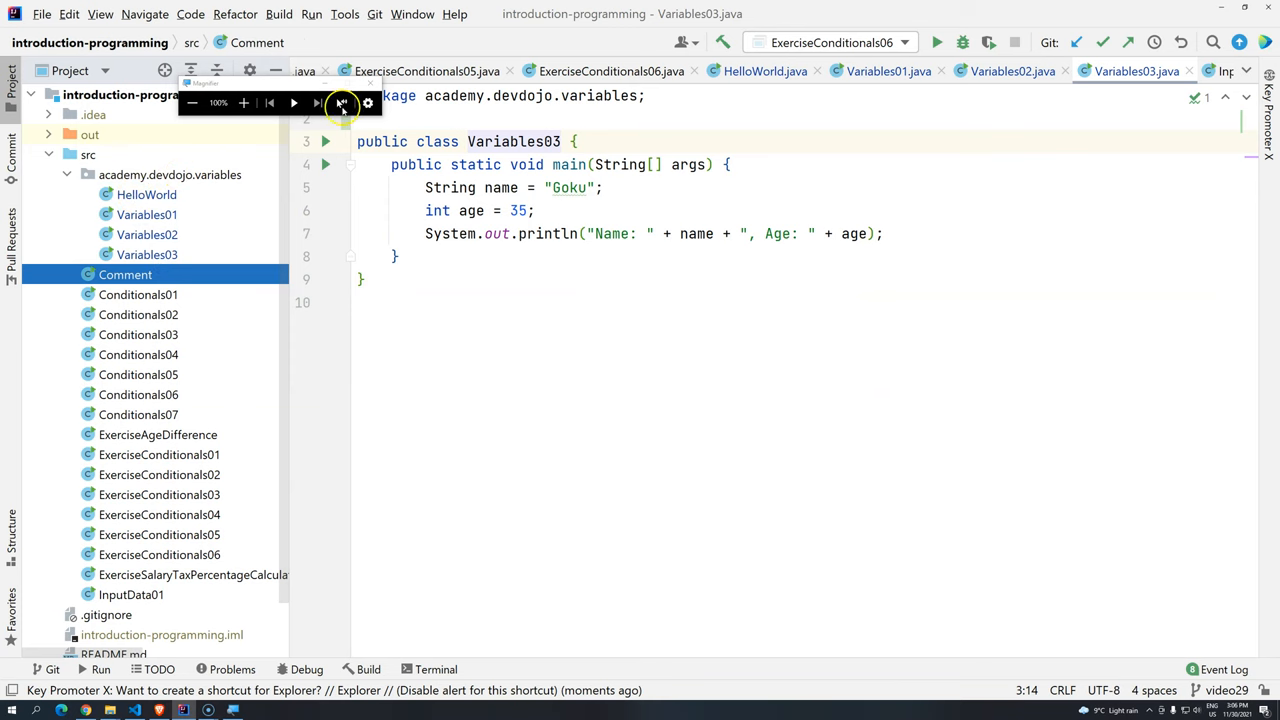
right_click(170, 174)
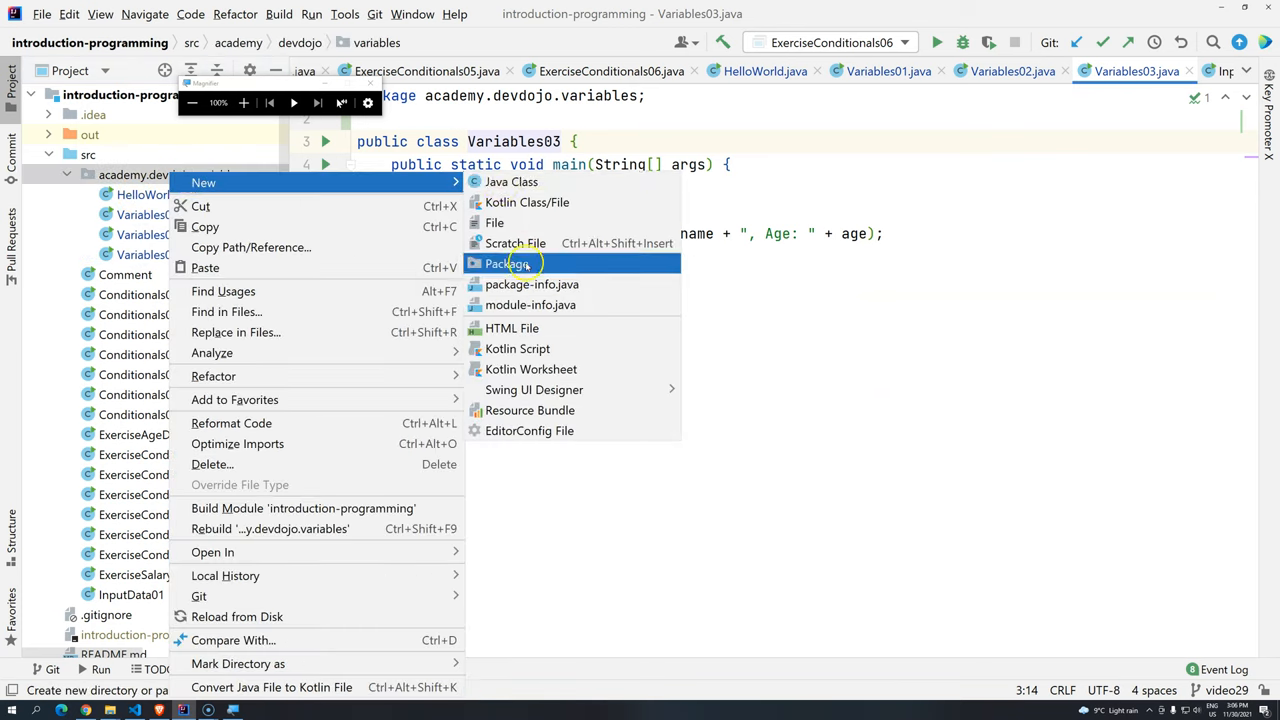
Create a conditionals package under academy.devdojo and move Conditionals01–07 into it
left_click(508, 263)
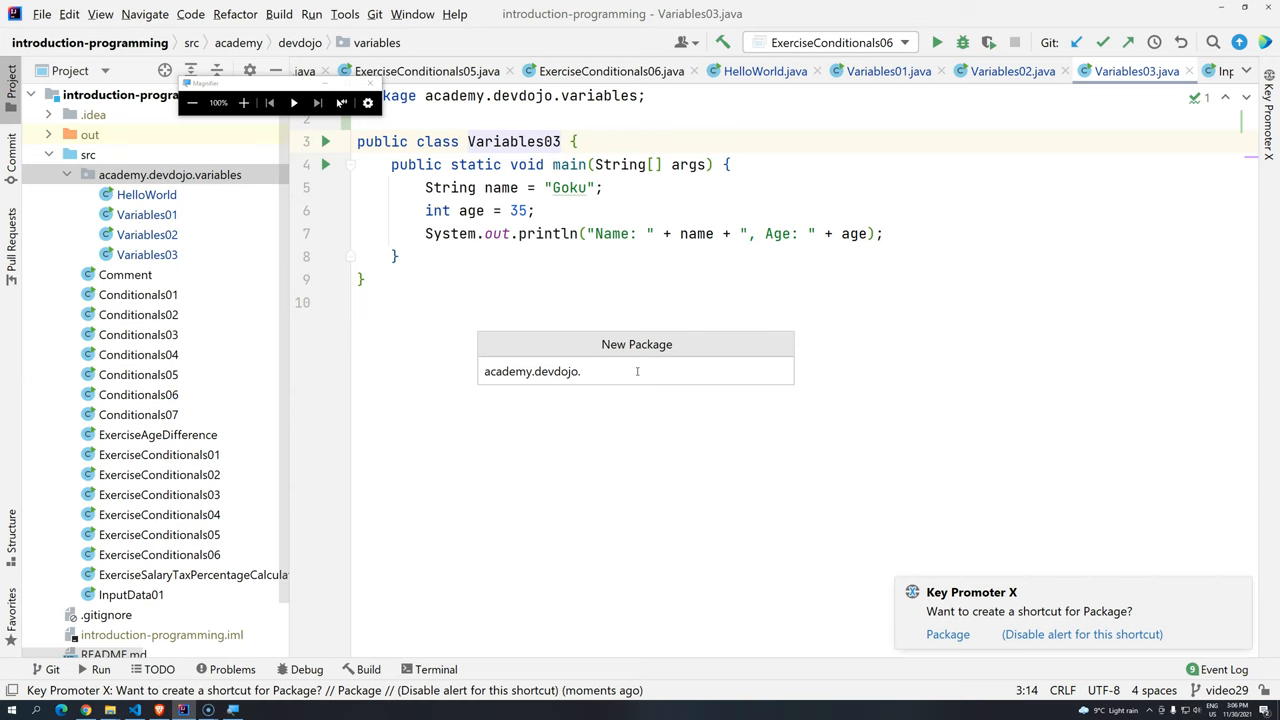
type("conditionals")
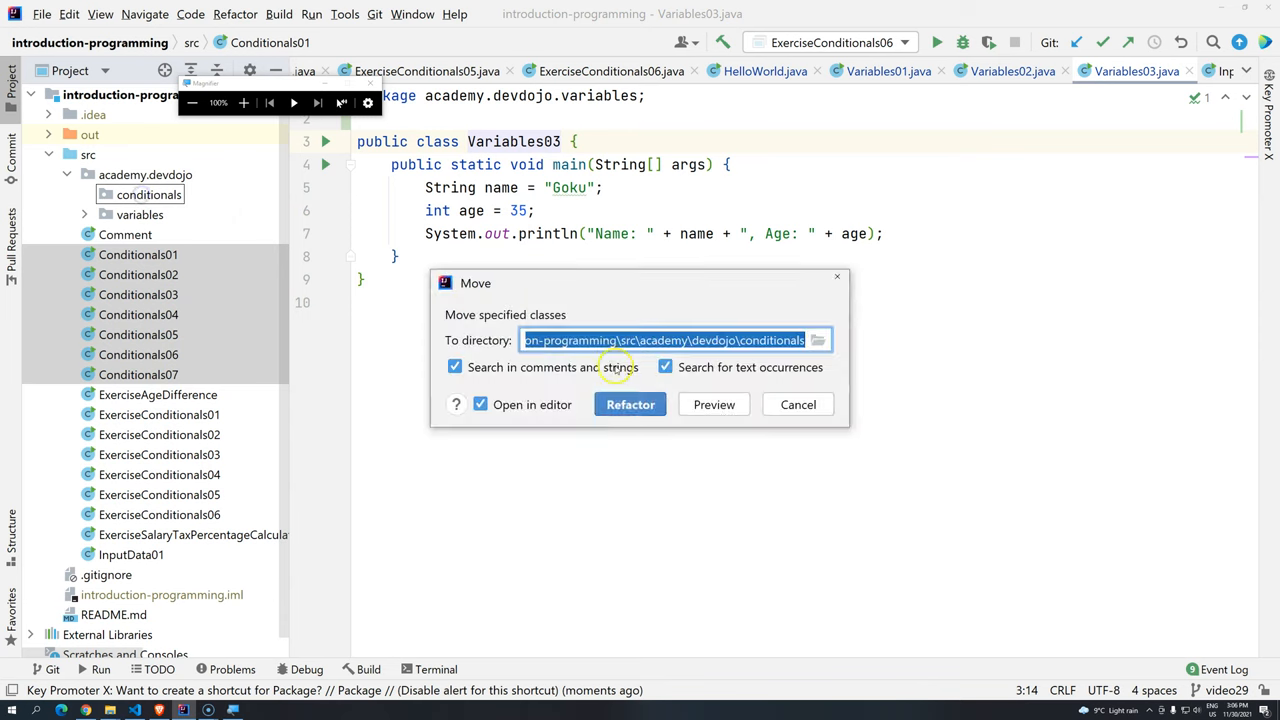
left_click(630, 404)
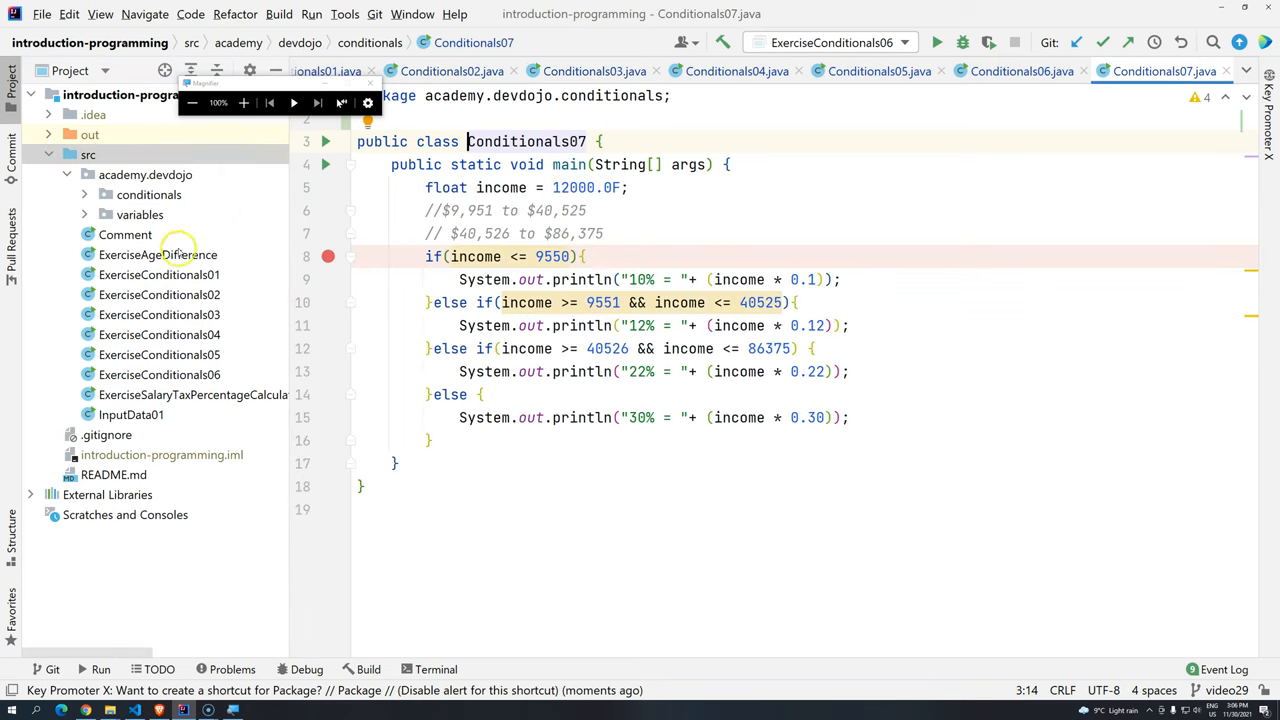
Create an exercises package holding the Exercise classes and select ExerciseSalaryTaxPercentageCalculator
right_click(145, 174)
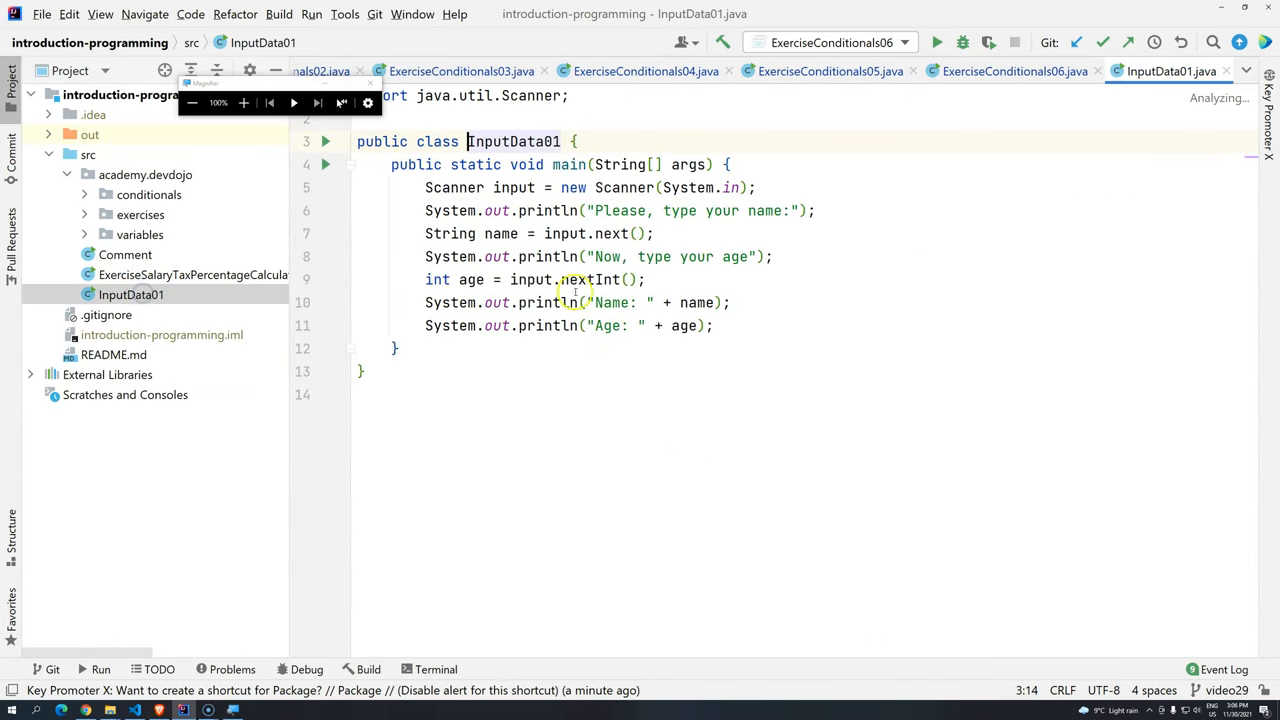
left_click(448, 233)
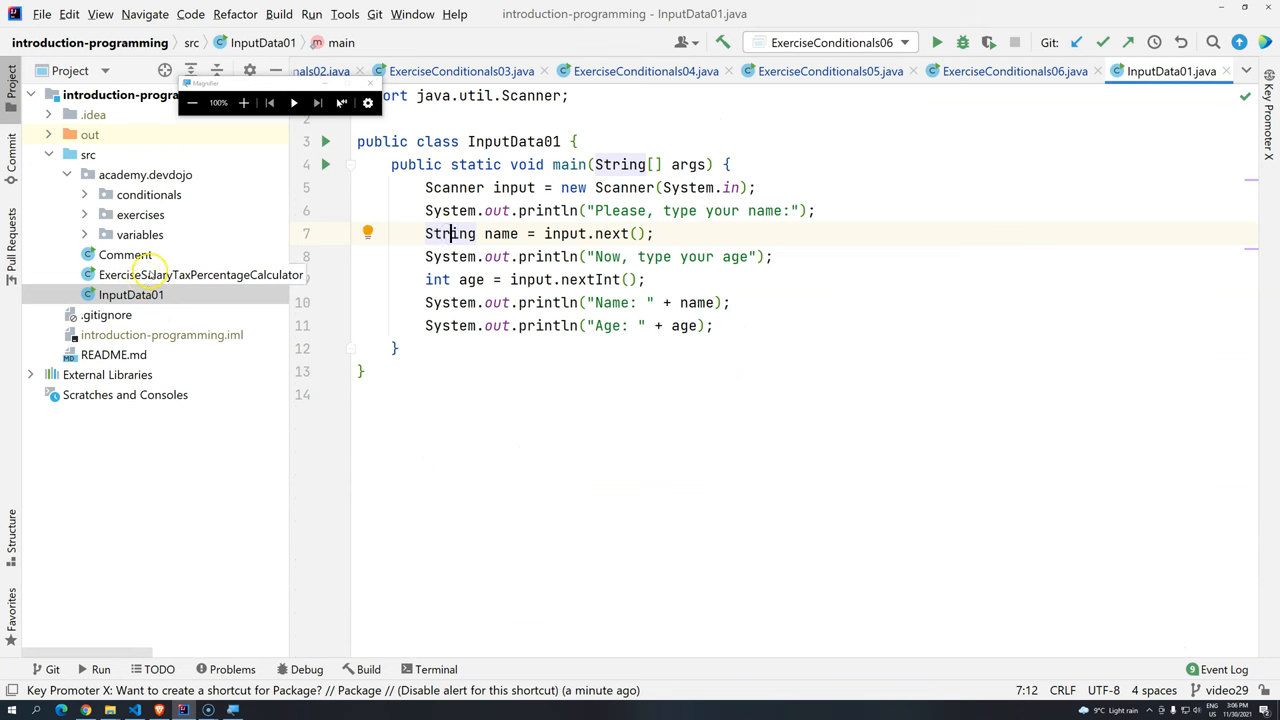
left_click(192, 274)
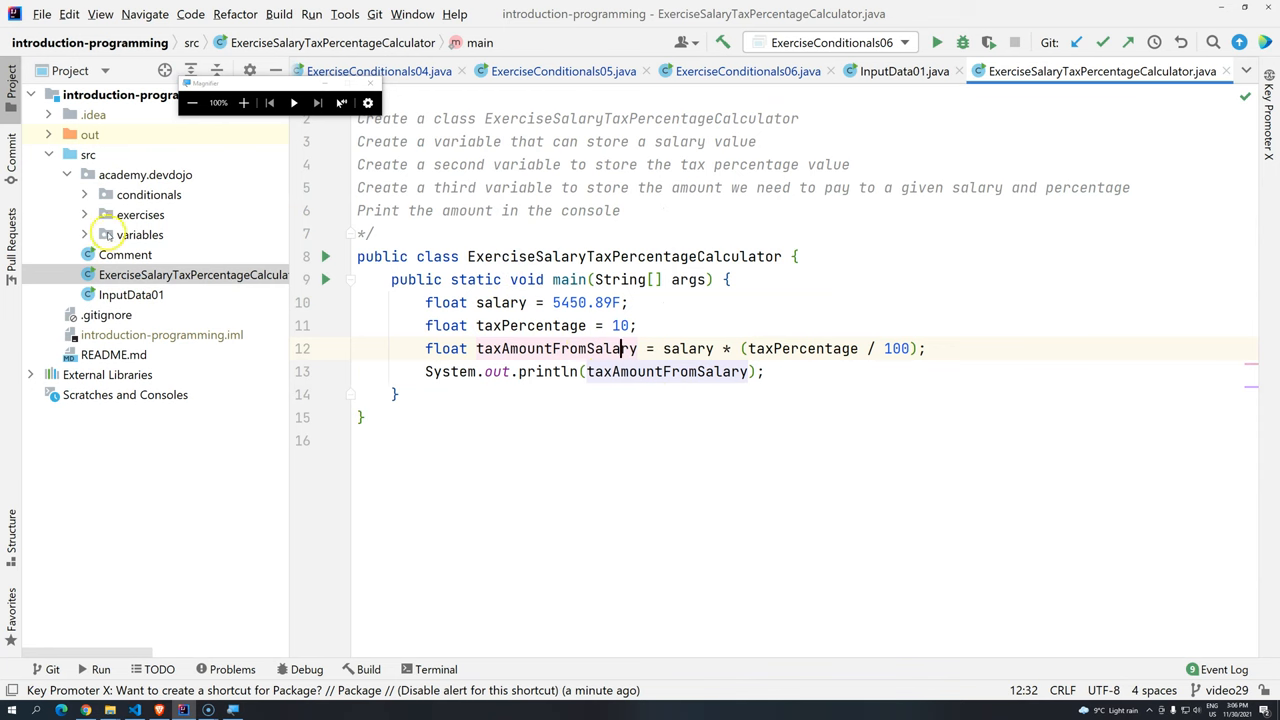
Move ExerciseSalaryTaxPercentageCalculator into the exercises package and review its package declaration
left_click(85, 215)
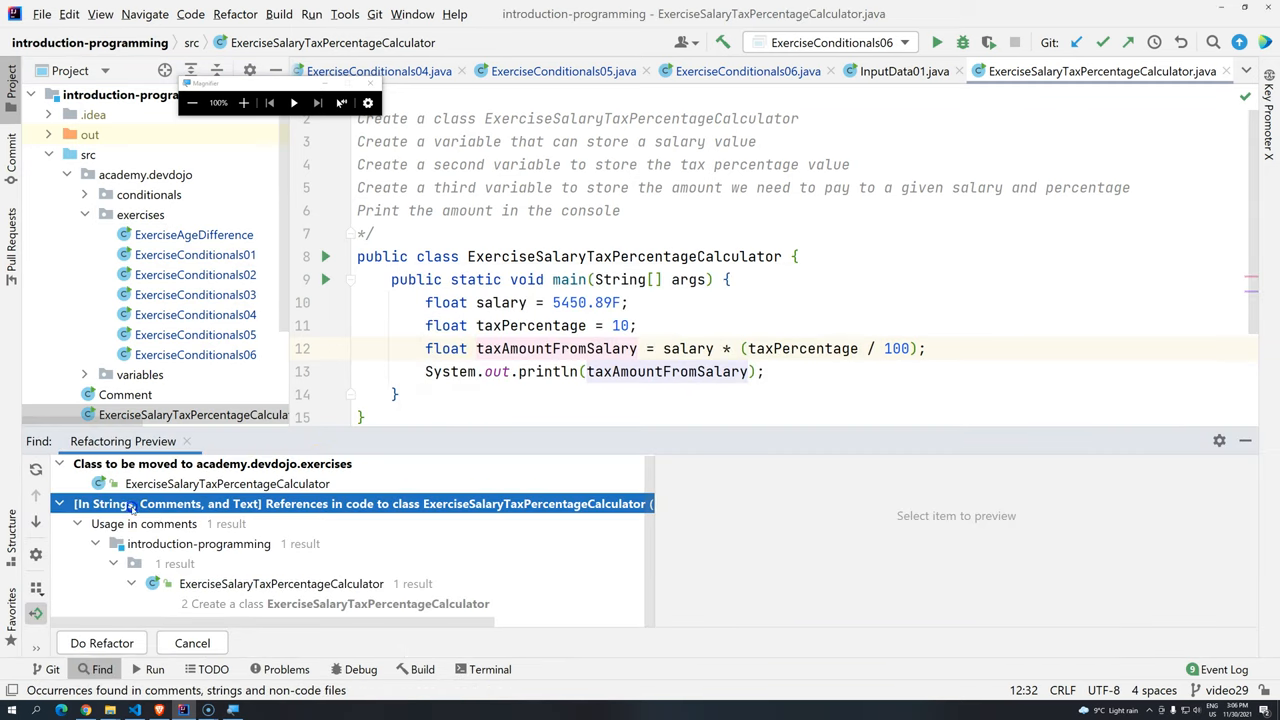
mouse_move(488, 579)
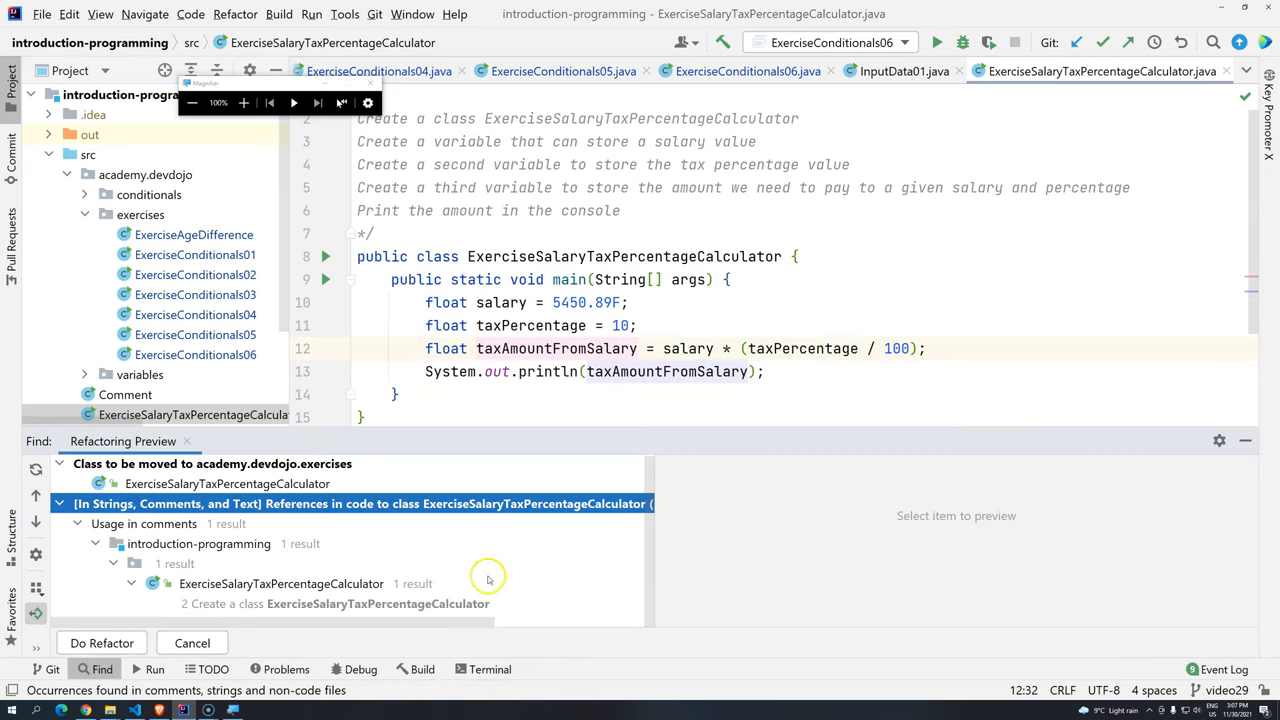
mouse_move(101, 643)
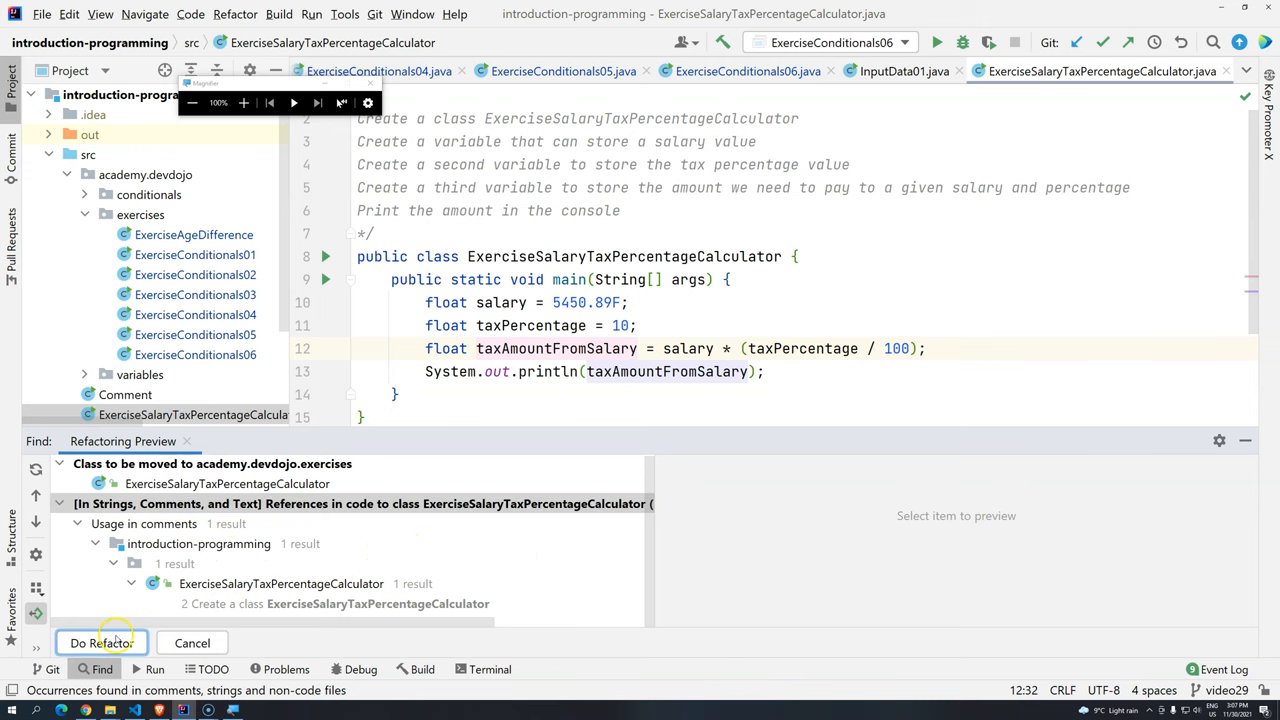
left_click(101, 643)
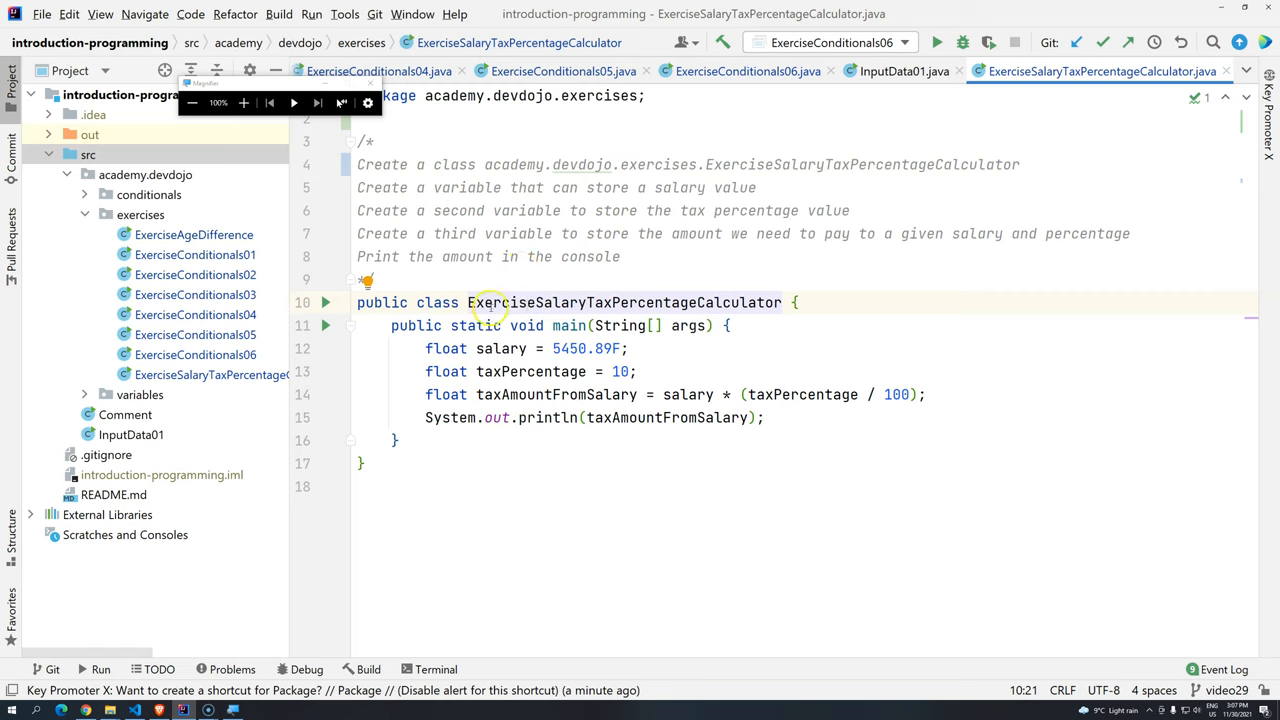
mouse_move(607, 244)
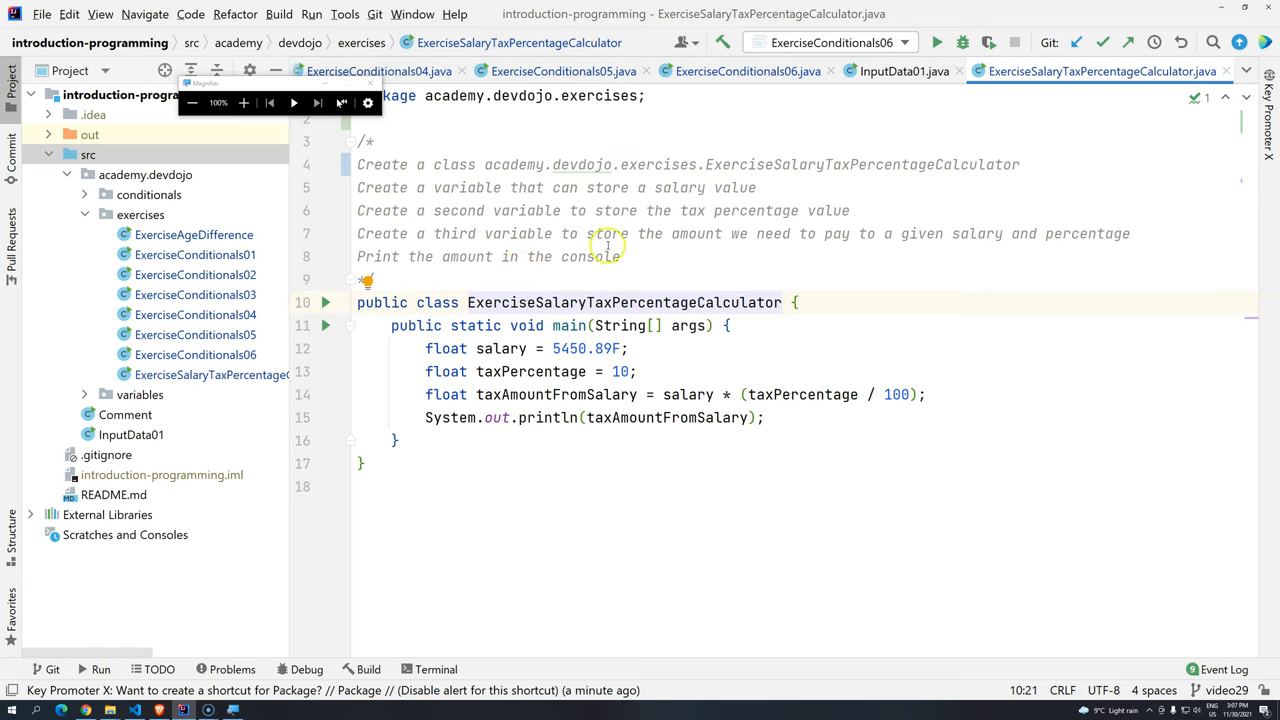
left_click(467, 164)
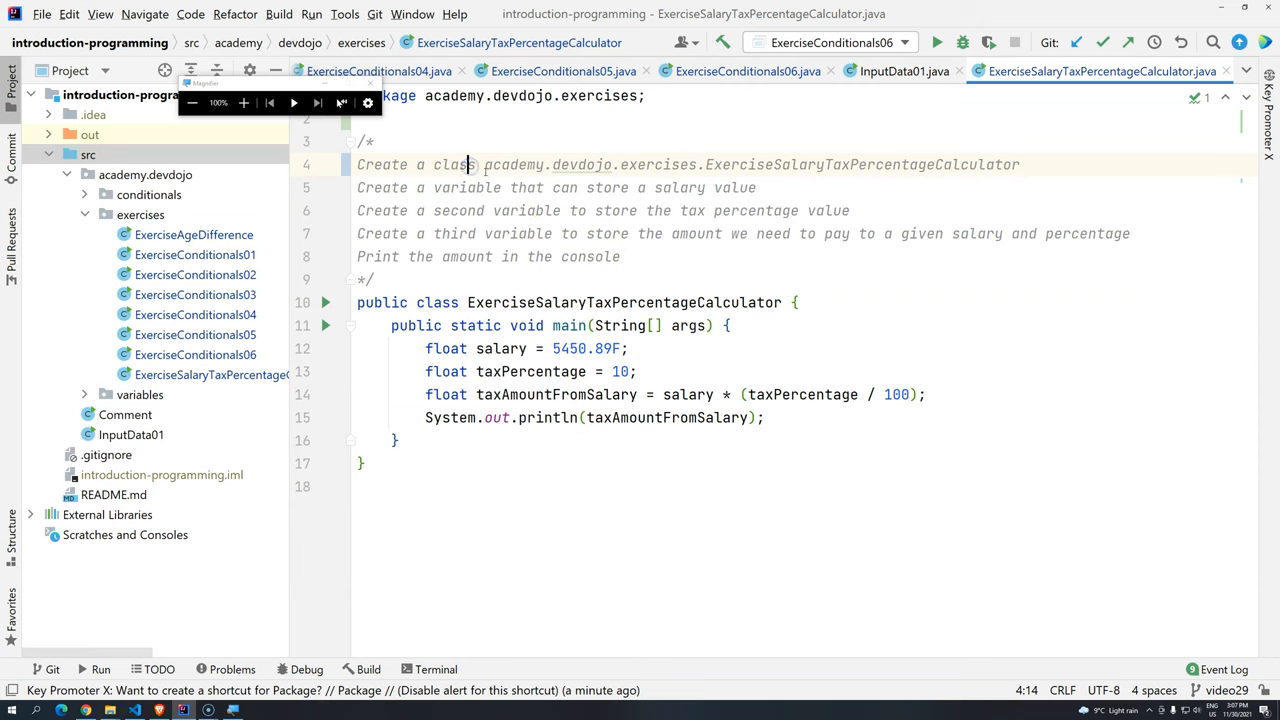
left_click_drag(484, 164, 690, 164)
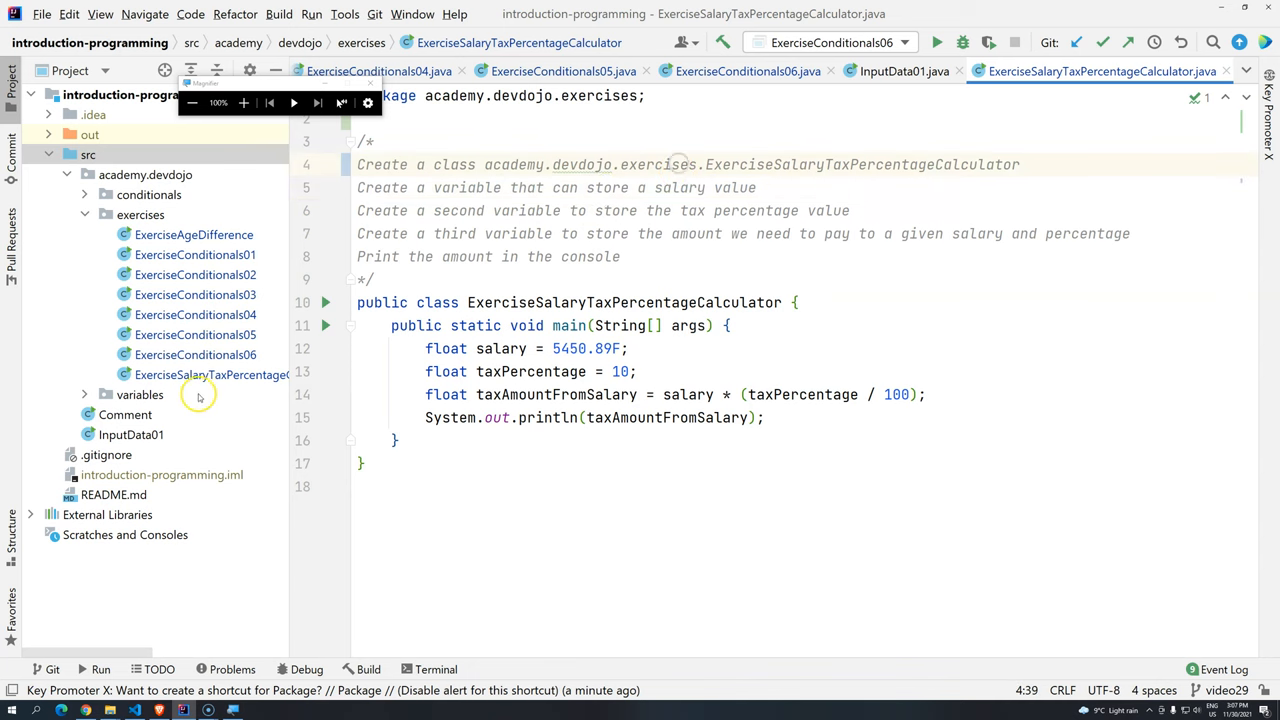
Open the Comment class from src in the editor
left_click(125, 414)
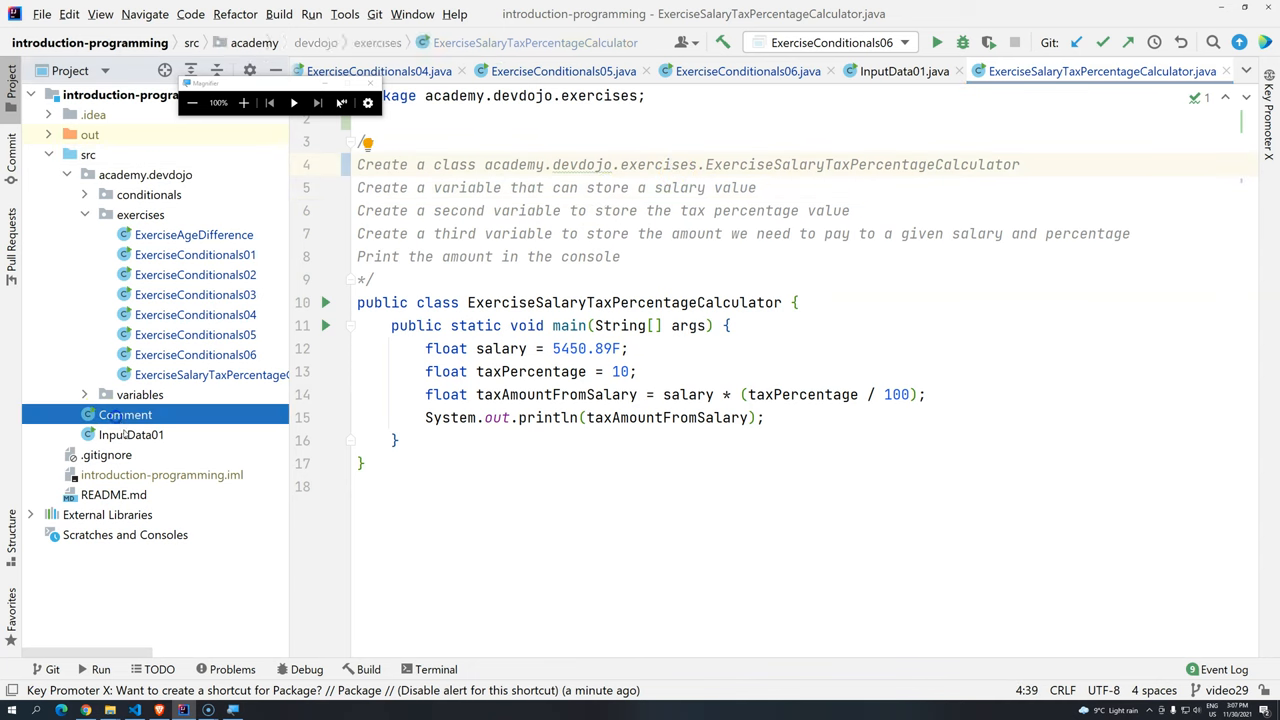
left_click(130, 434)
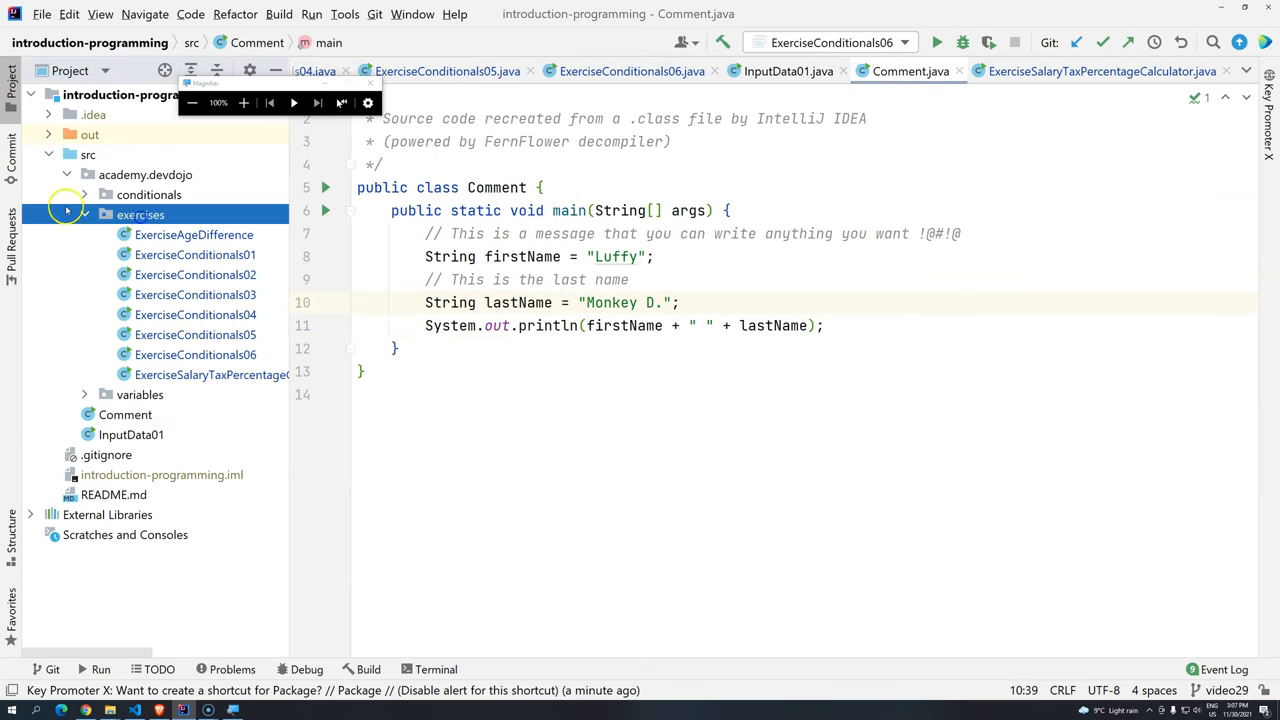
Create a miscellaneous package under academy.devdojo, cancelling a stray Rename dialog
left_click(84, 215)
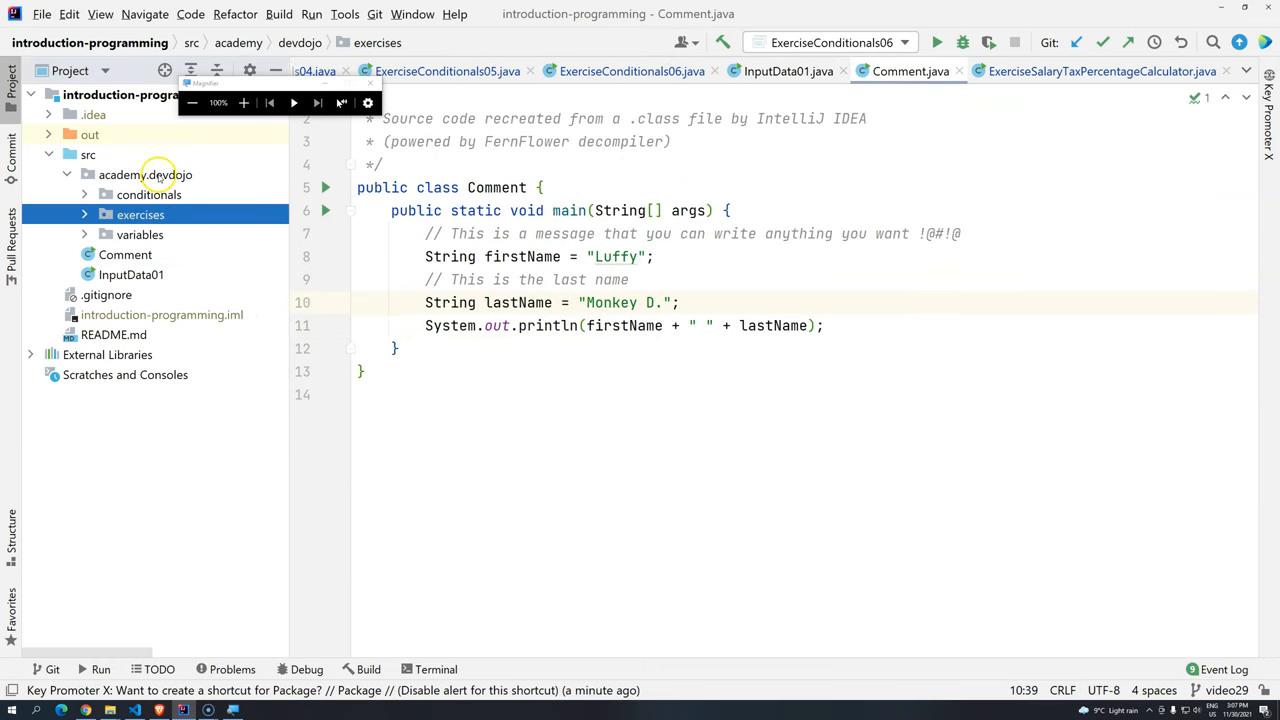
right_click(145, 174)
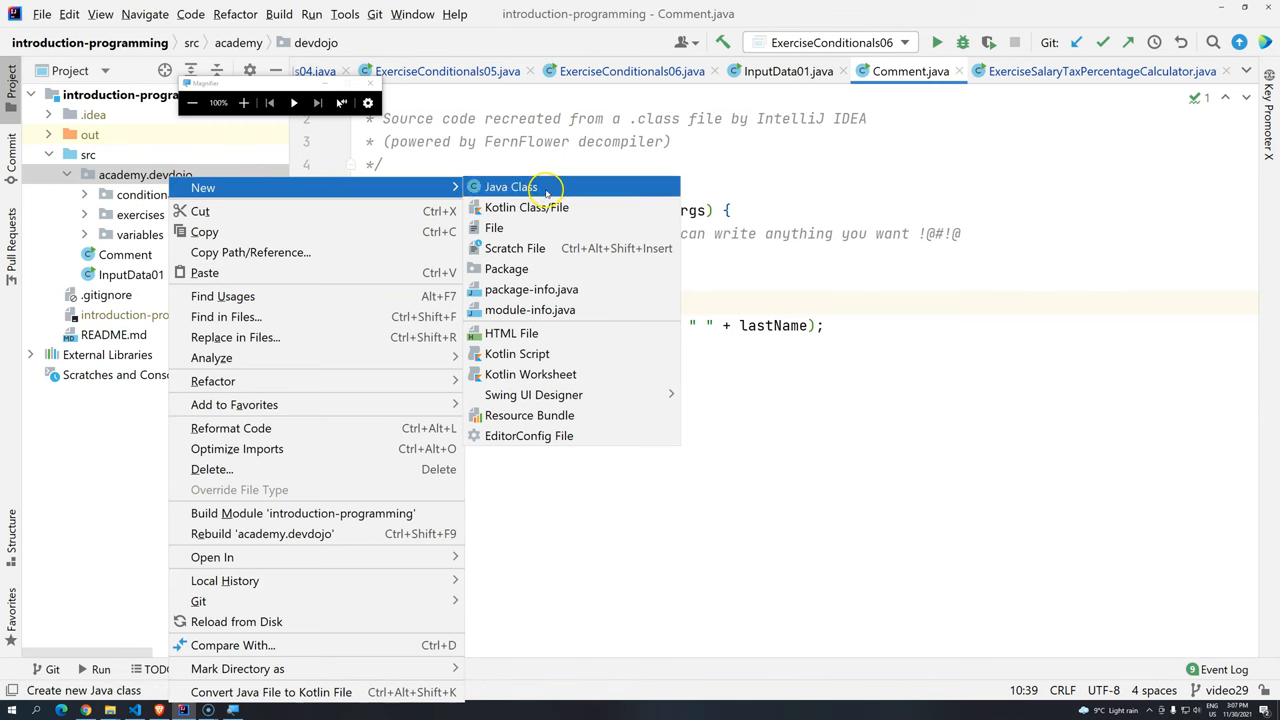
left_click(506, 268)
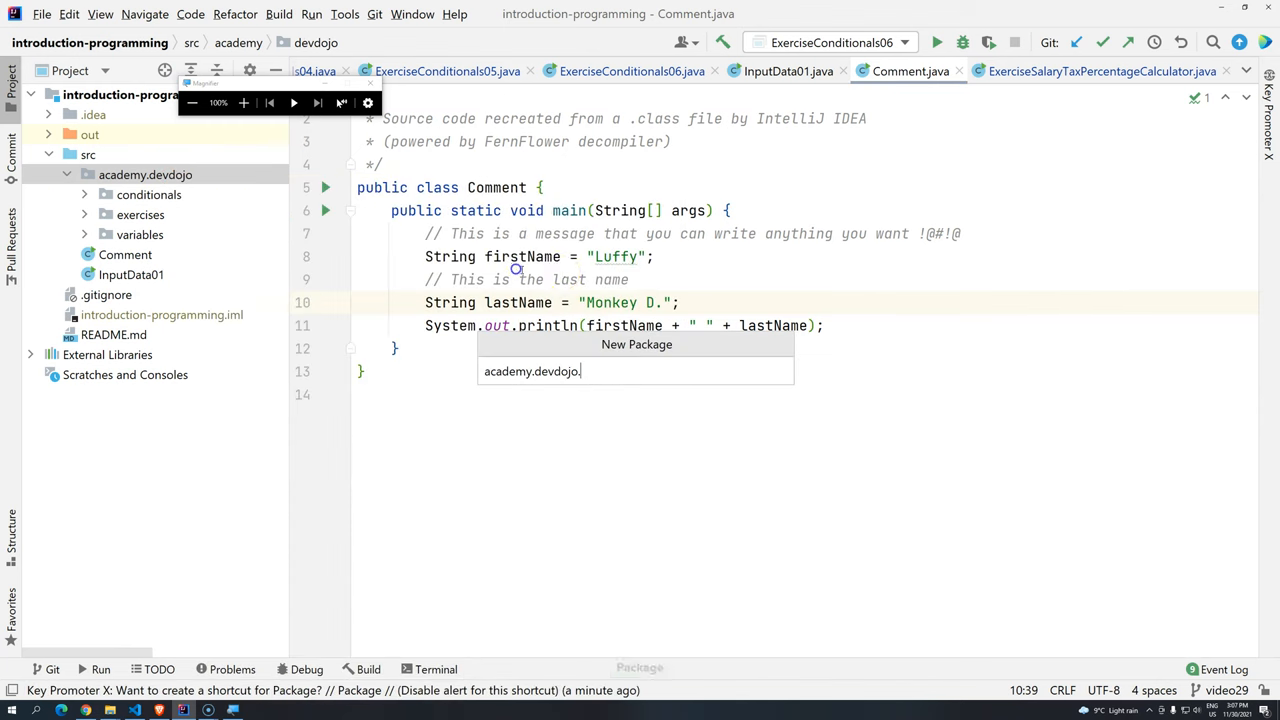
type("misvce")
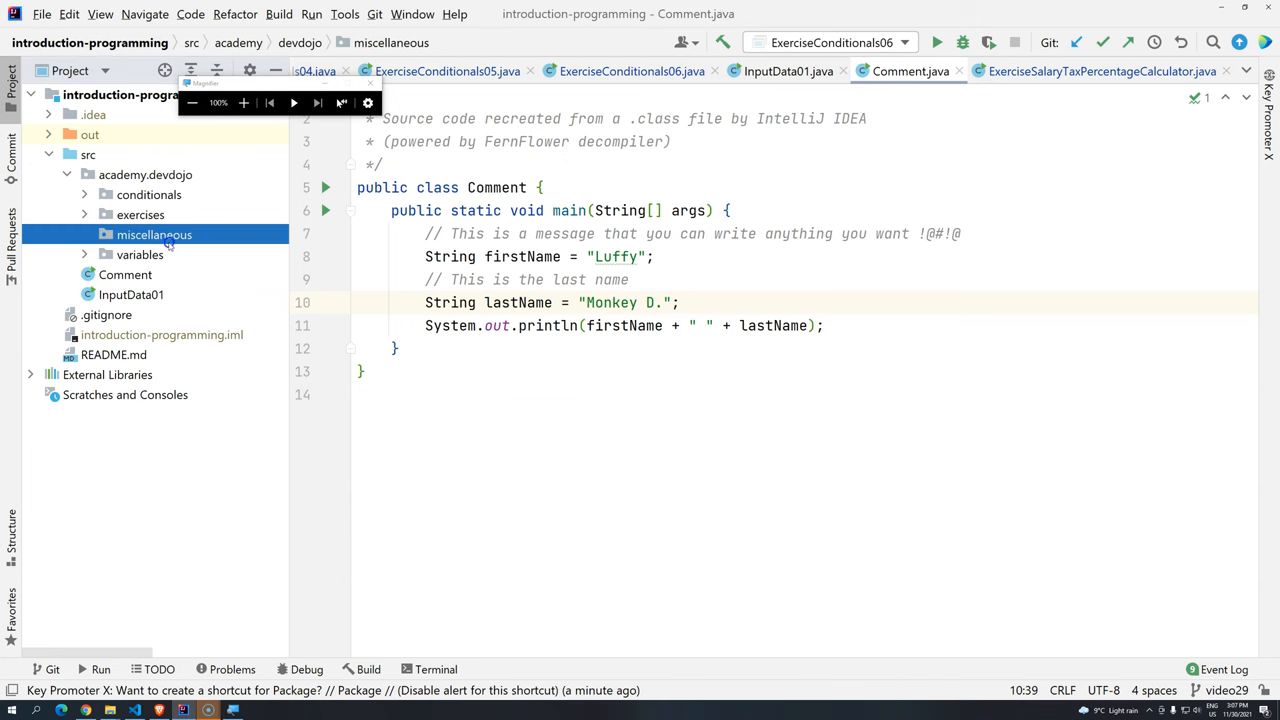
key("shift+f6")
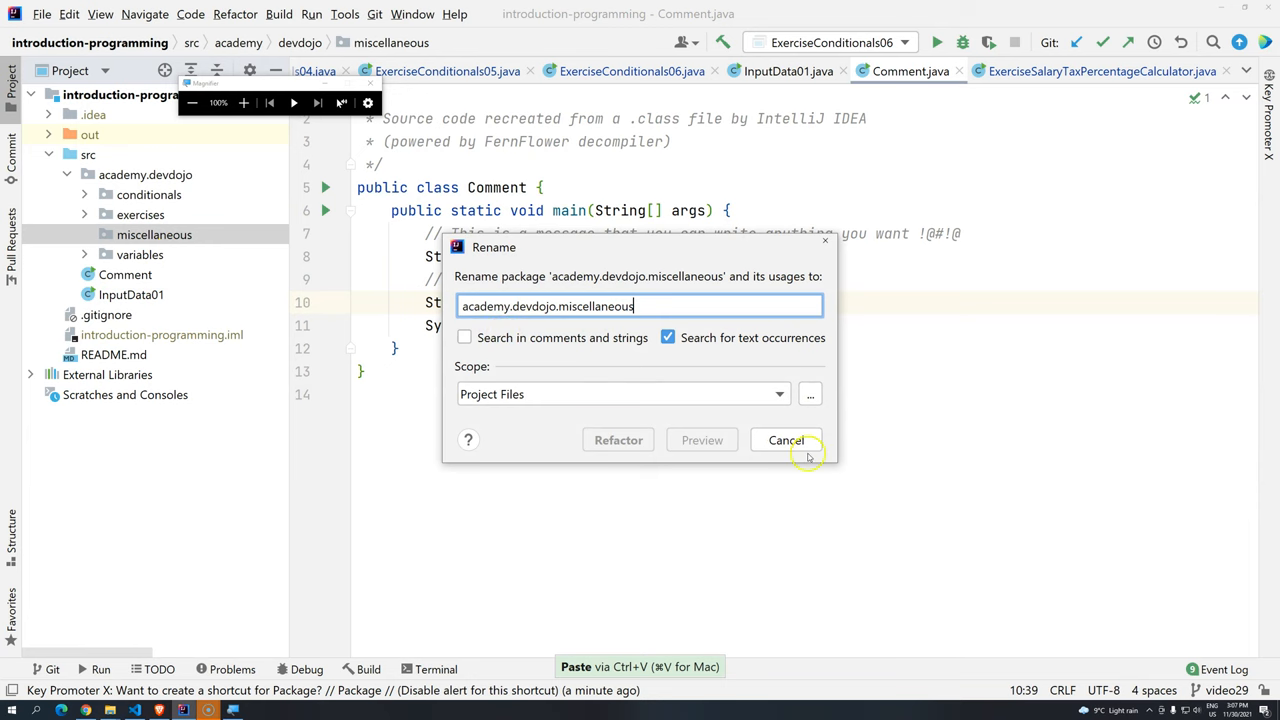
left_click(786, 440)
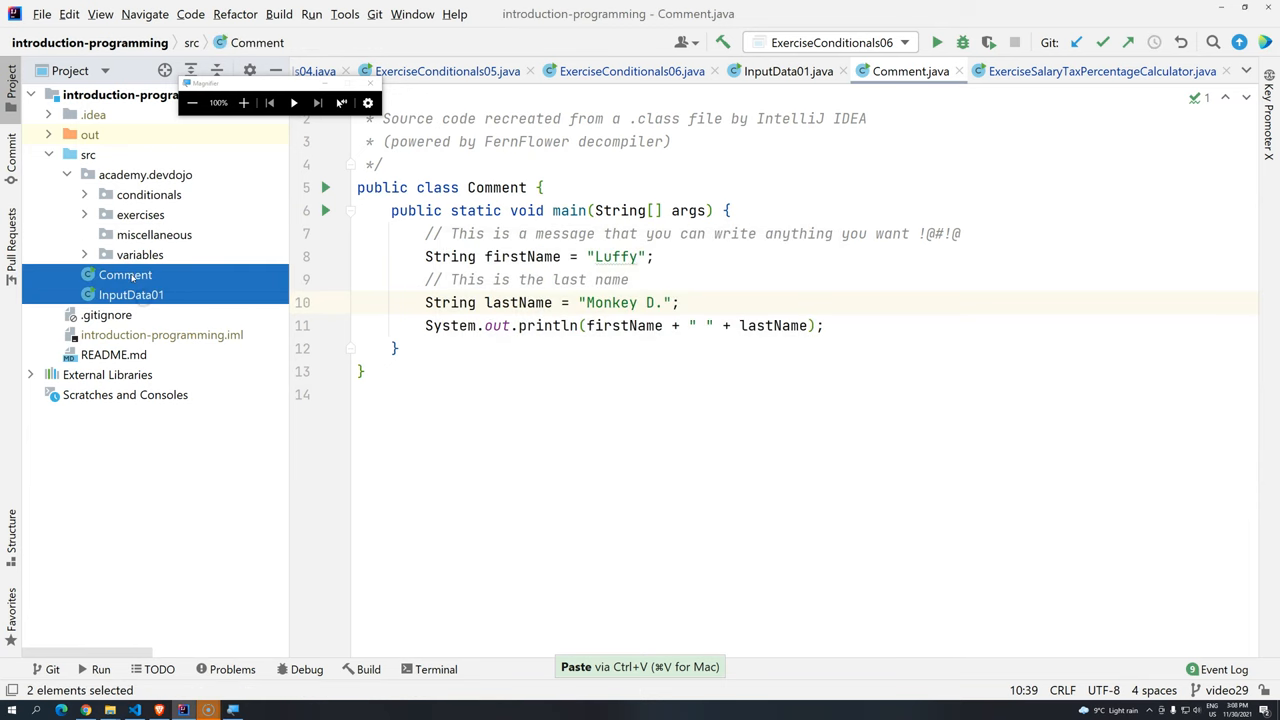
Move Comment and InputData01 into the miscellaneous package, leaving no loose classes under src
left_click(789, 71)
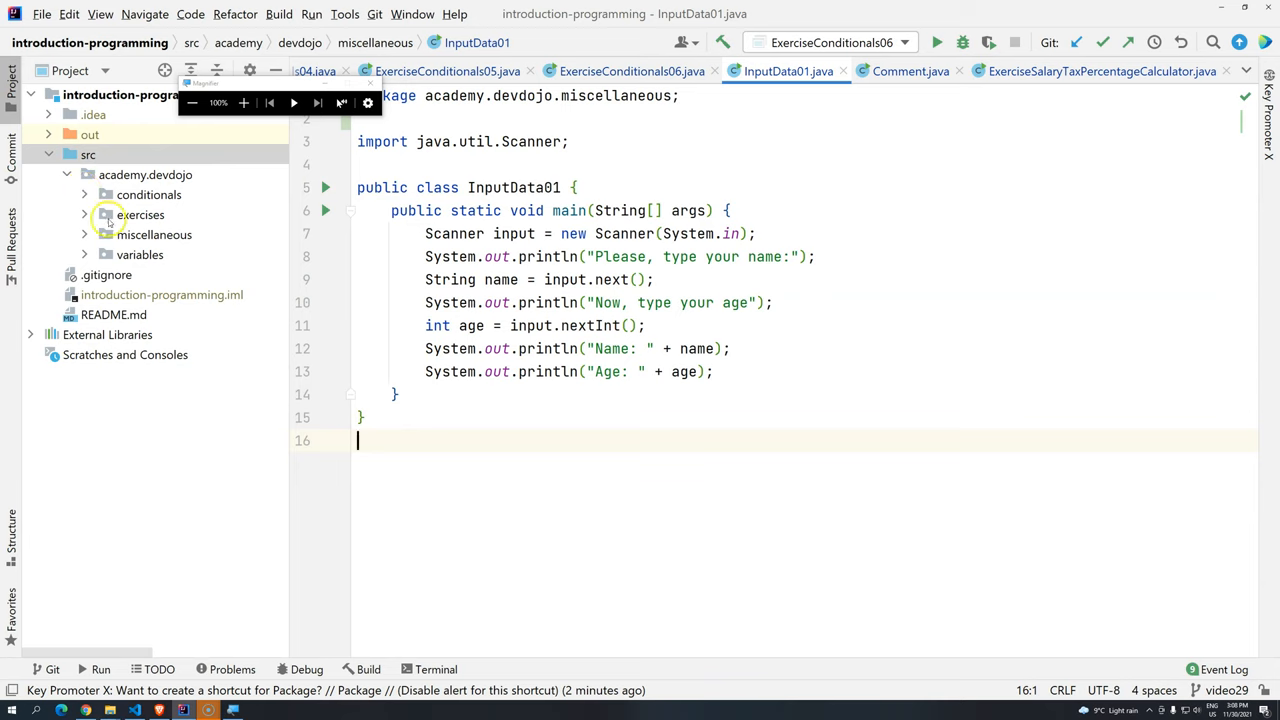
left_click(88, 154)
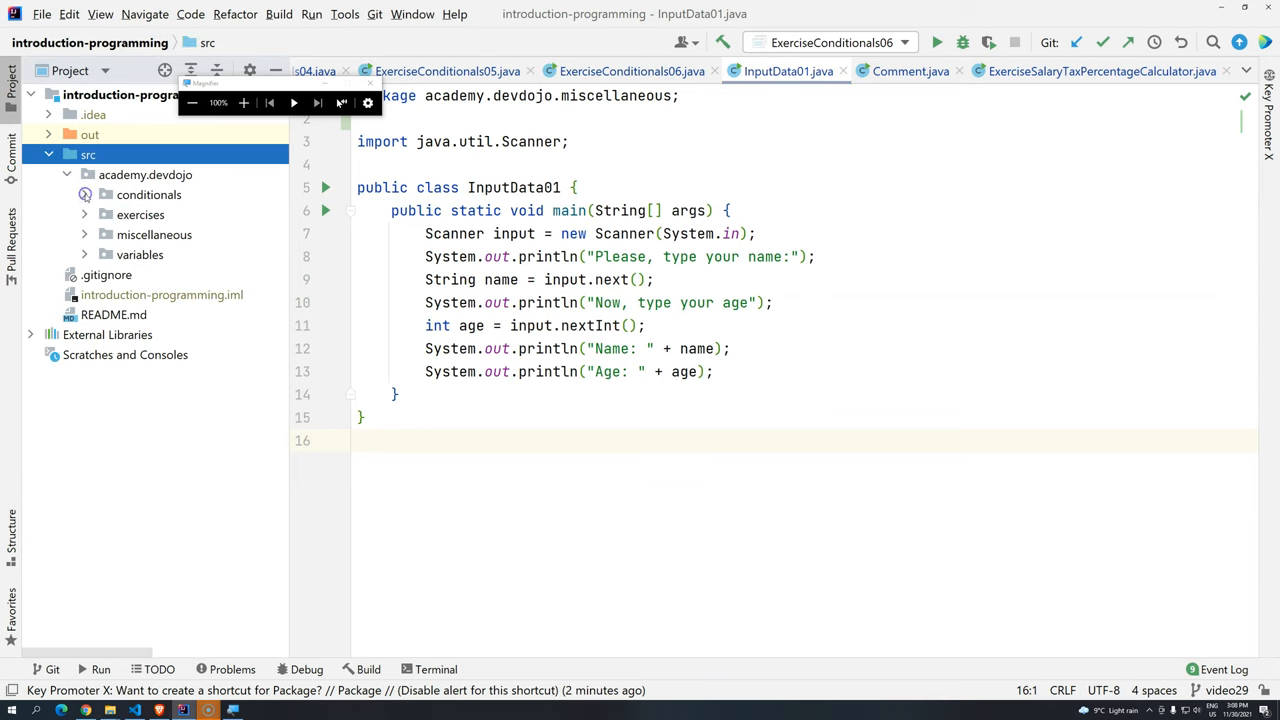
left_click(84, 254)
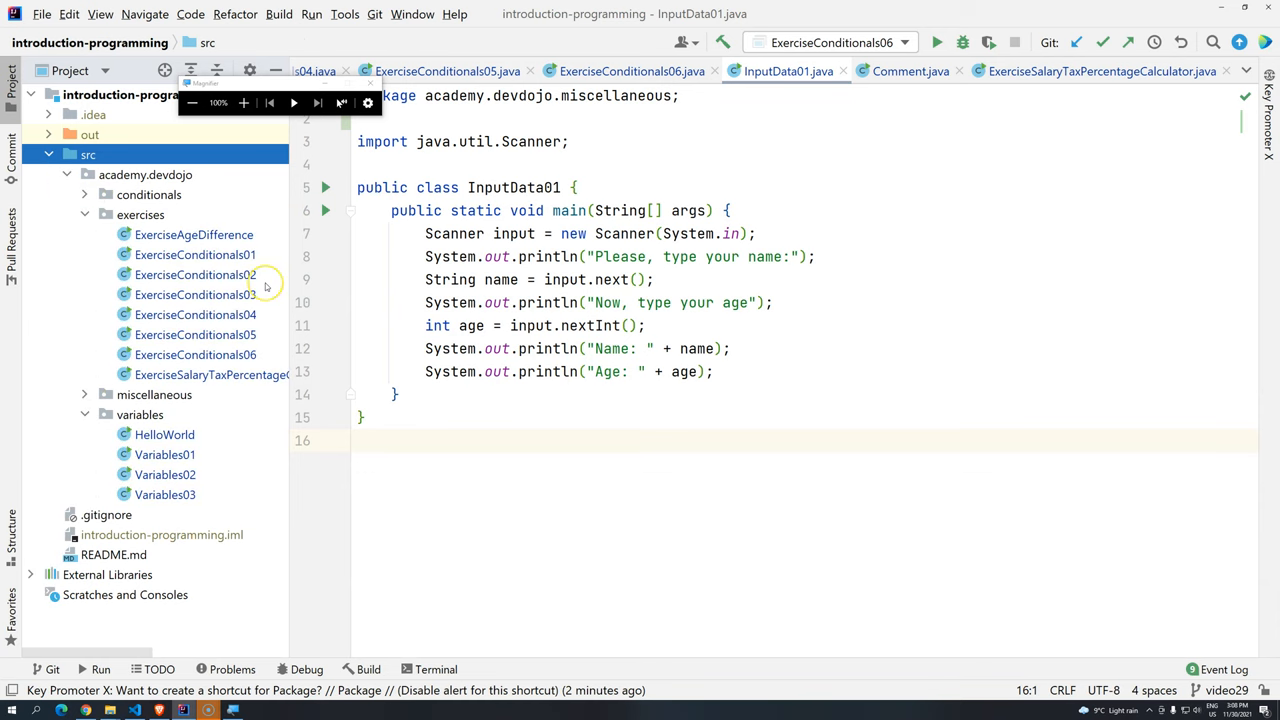
mouse_move(156, 241)
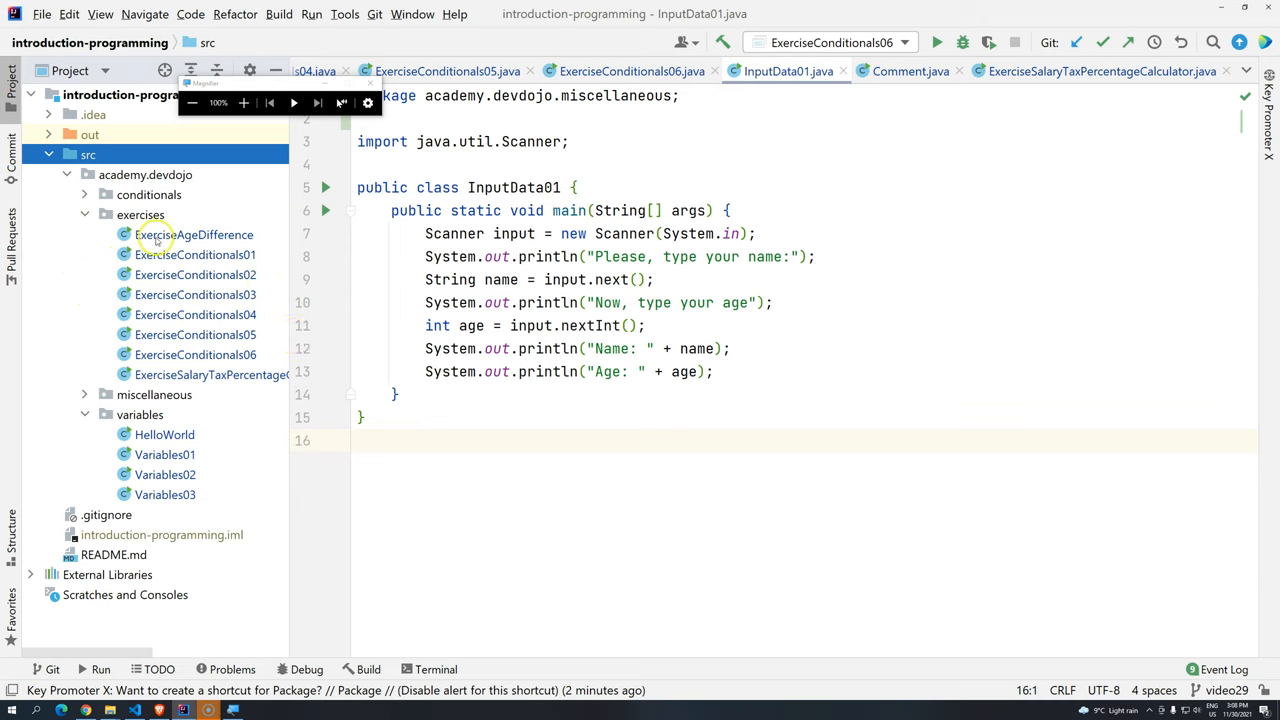
Review the classes in the exercises package, then collapse the packages under academy.devdojo
left_click(195, 255)
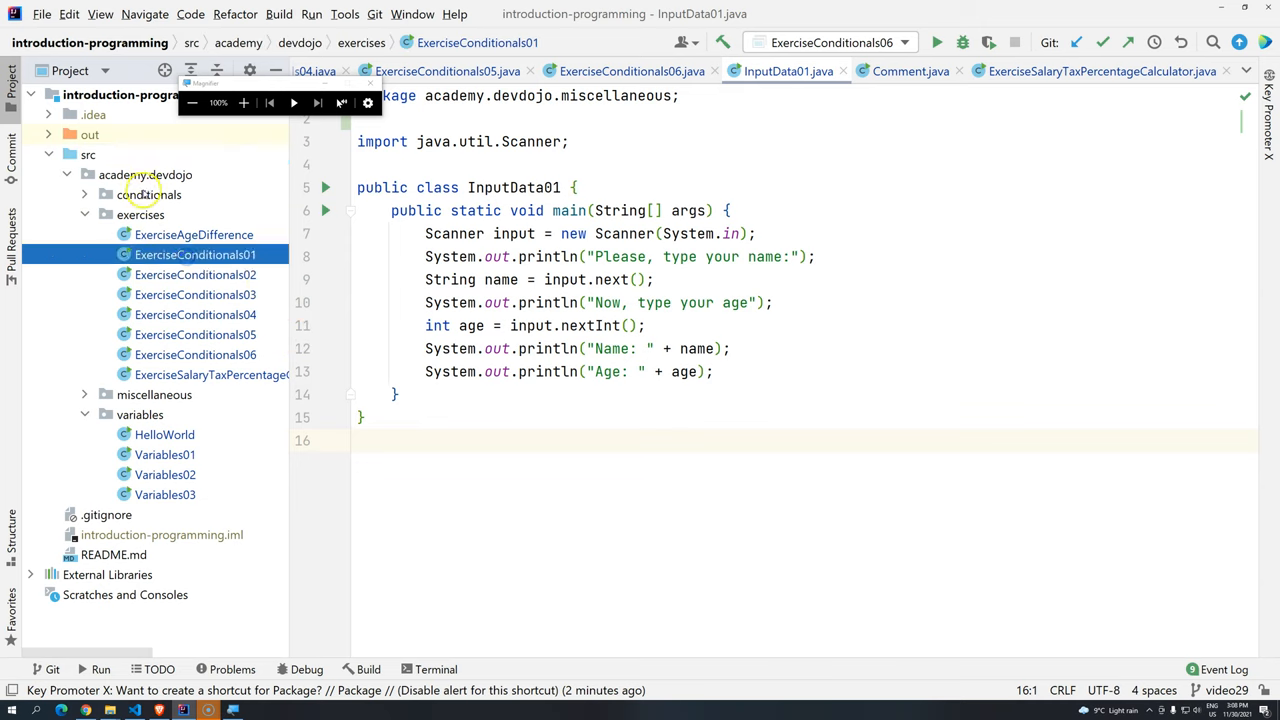
left_click(193, 234)
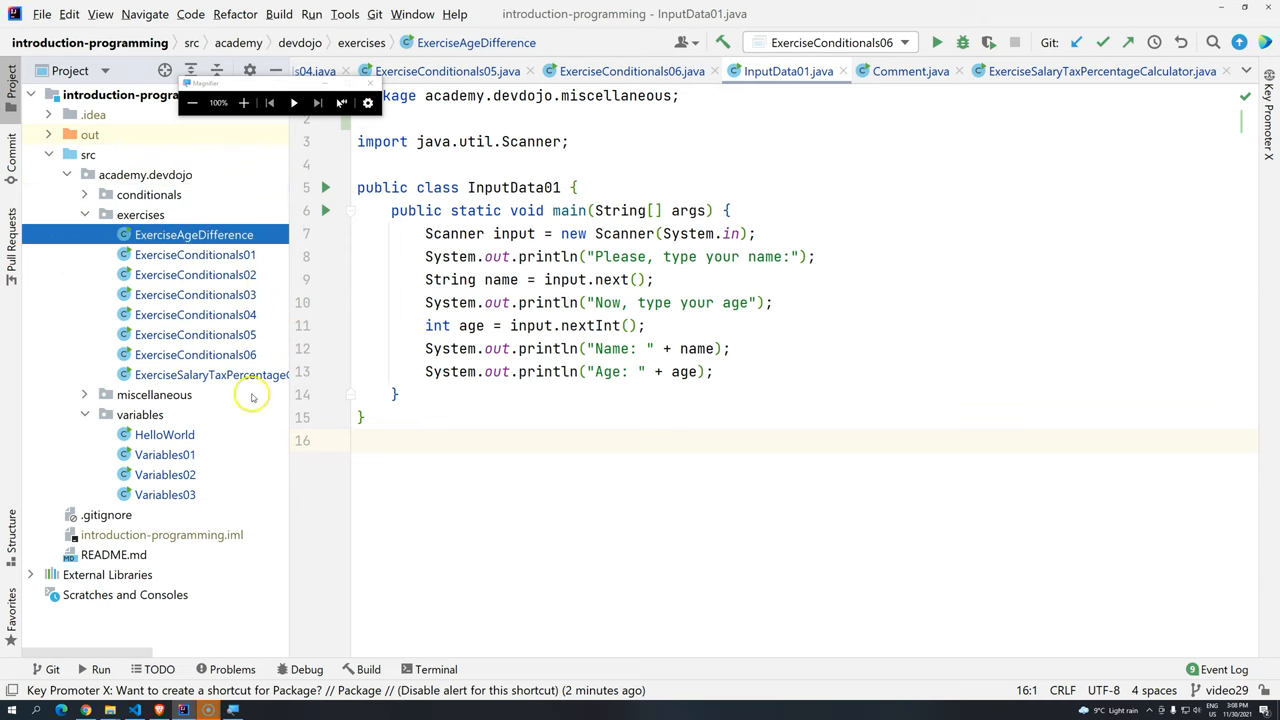
left_click(139, 414)
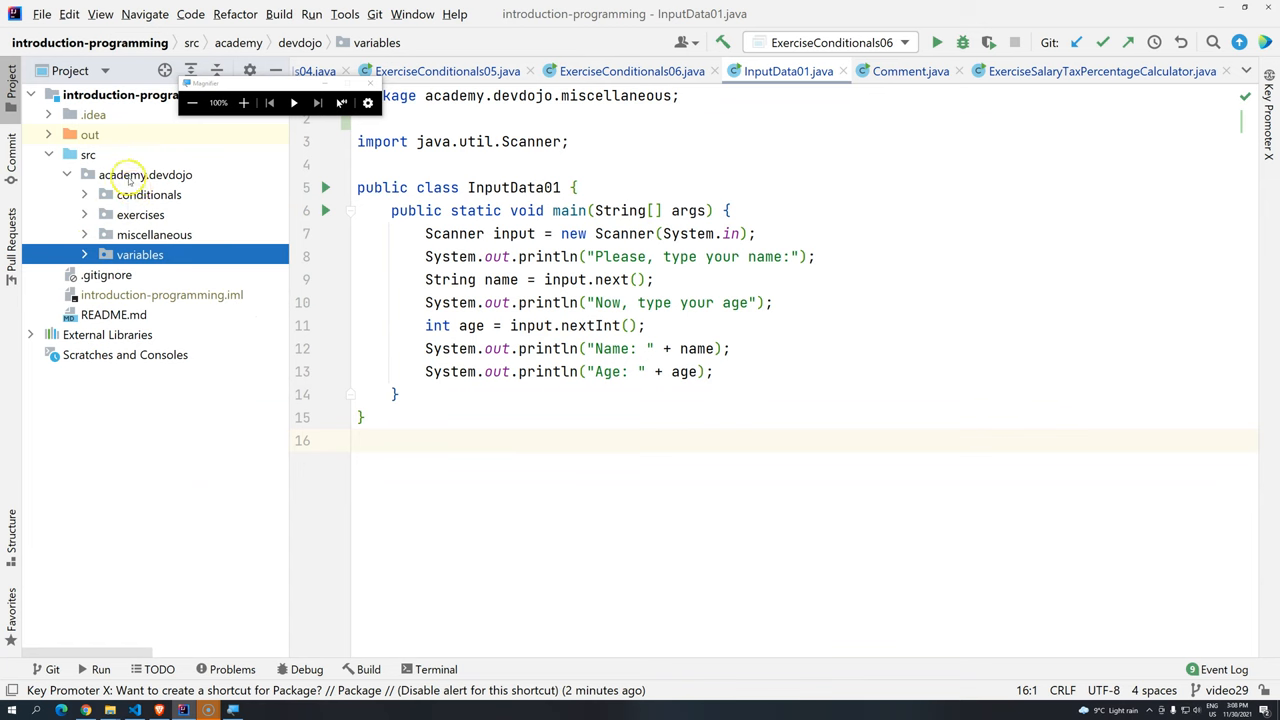
right_click(145, 174)
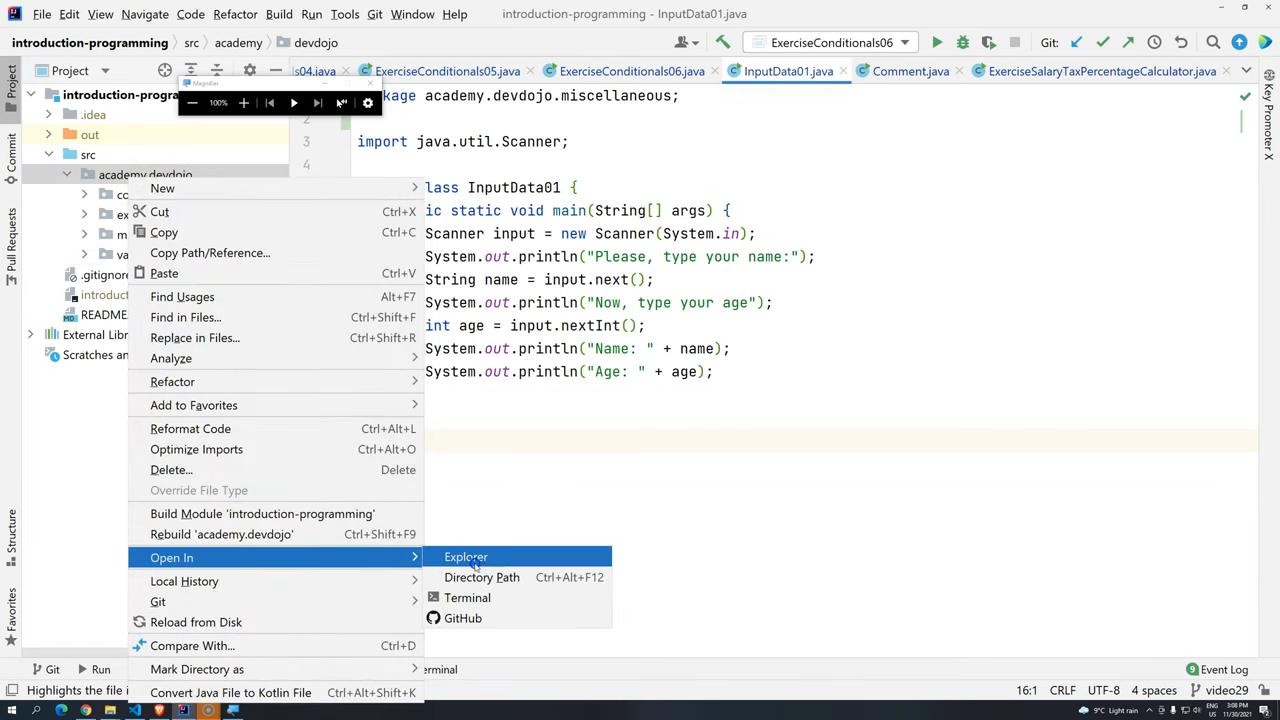
Show academy.devdojo in File Explorer, revealing conditionals, exercises, miscellaneous and variables folders inside devdojo
left_click(465, 557)
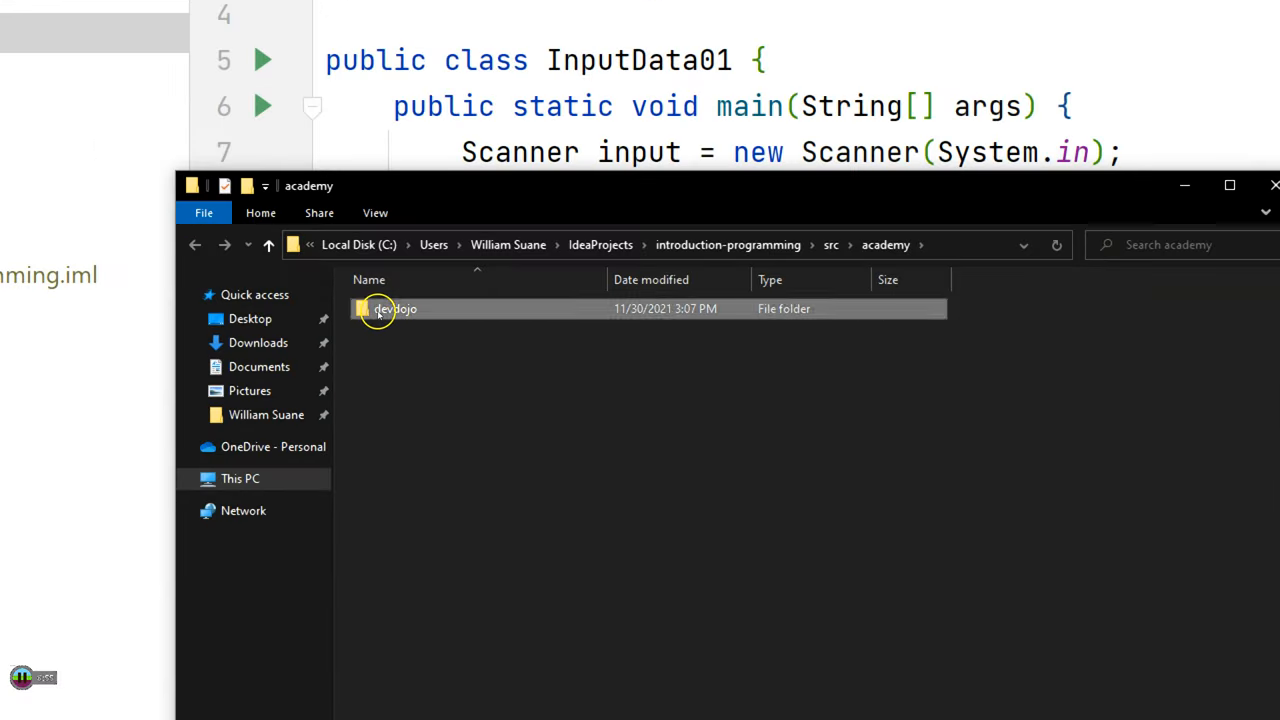
double_click(395, 308)
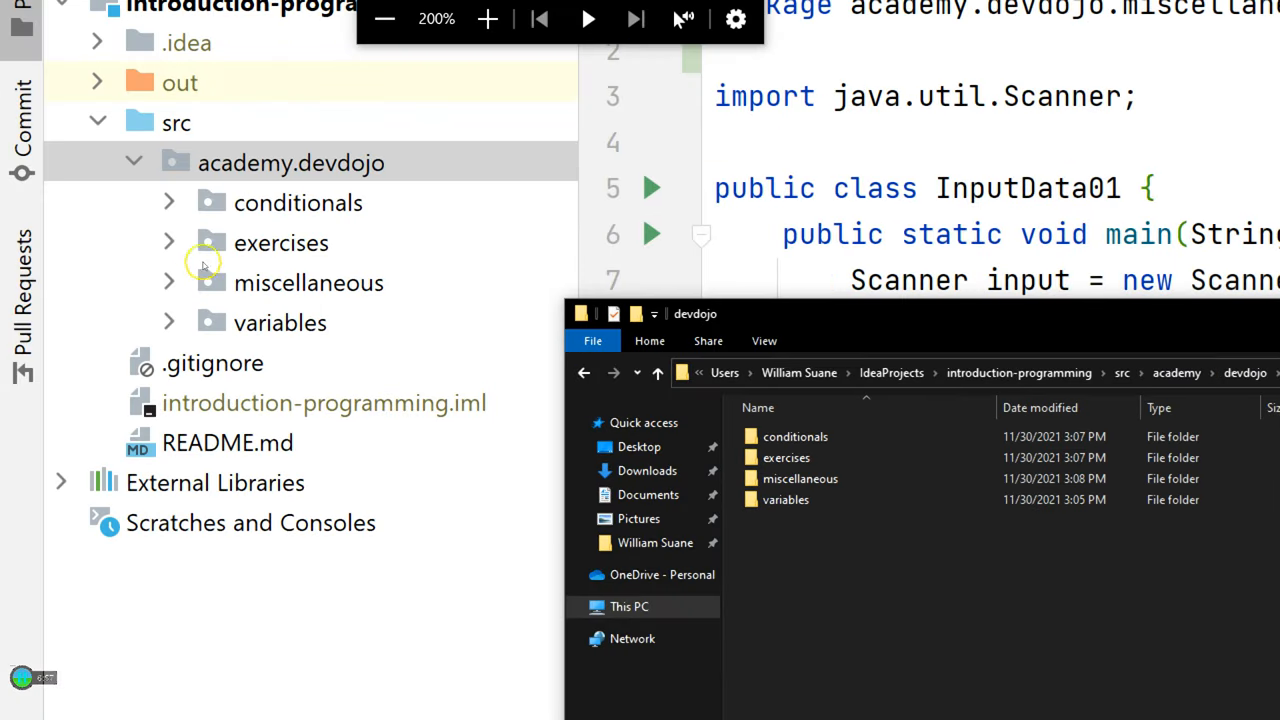
left_click(298, 202)
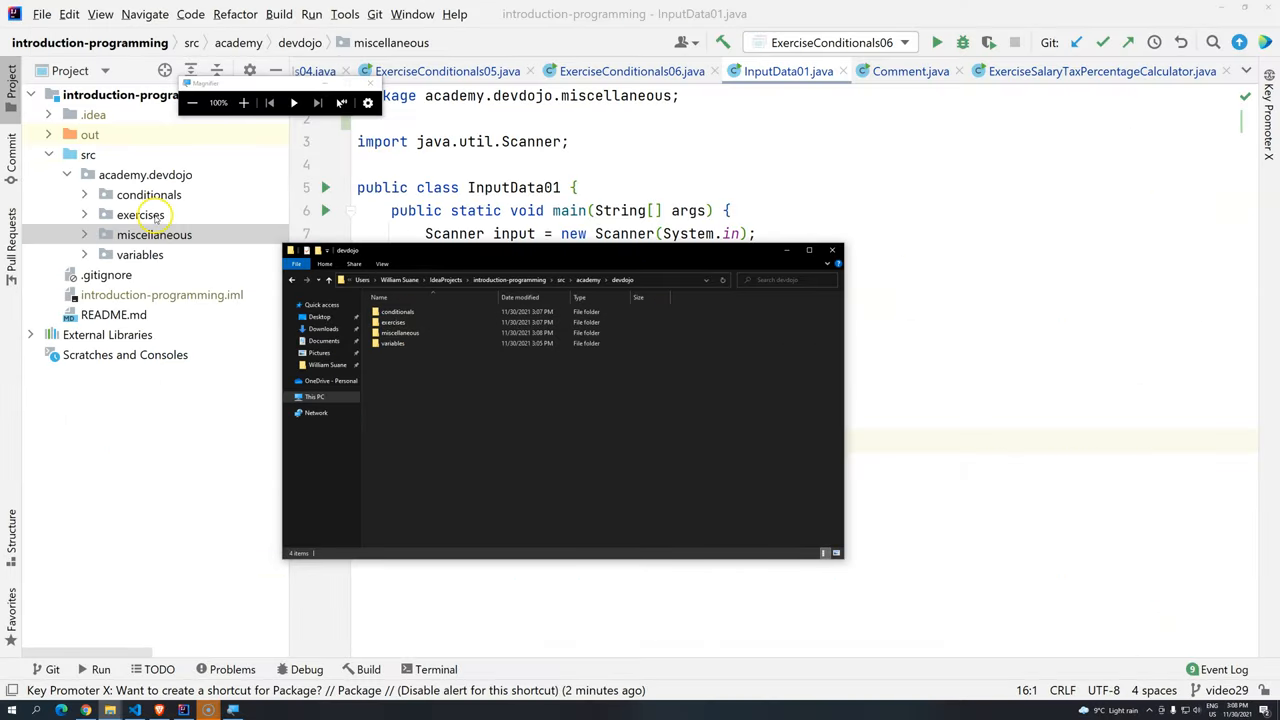
Return to the IntelliJ IDEA project with its four academy.devdojo packages
left_click(140, 214)
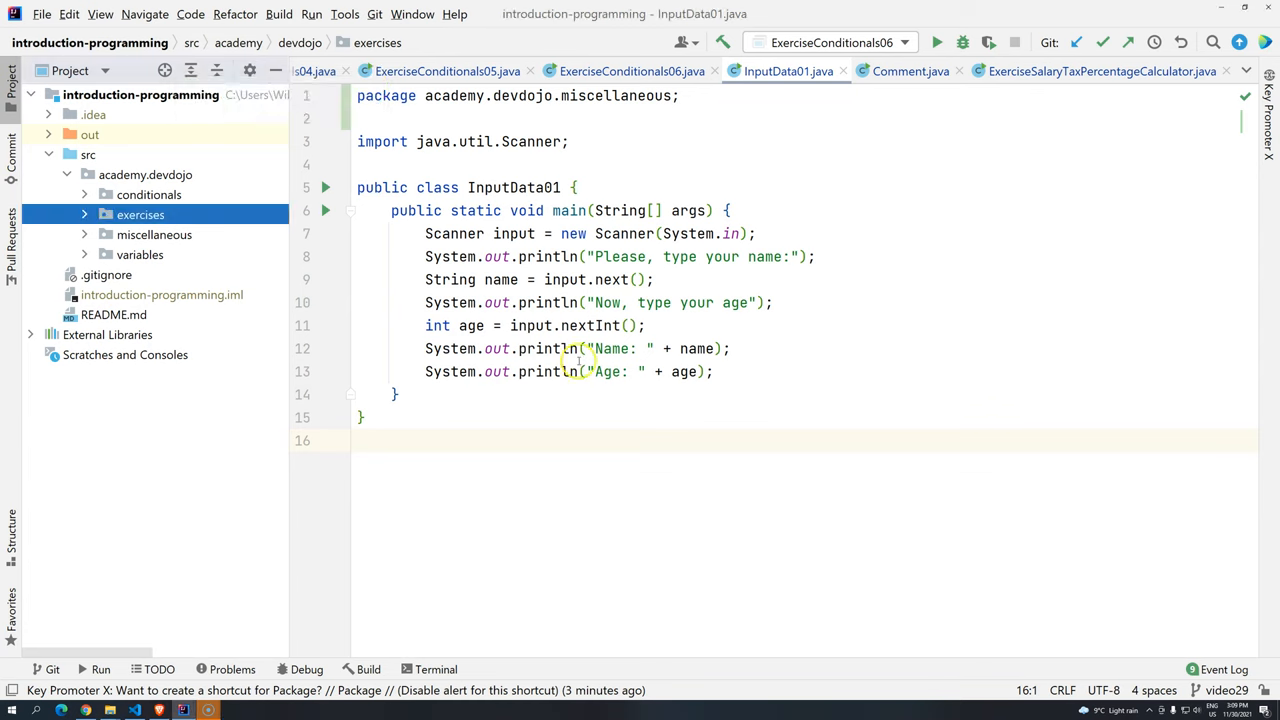
mouse_move(670, 443)
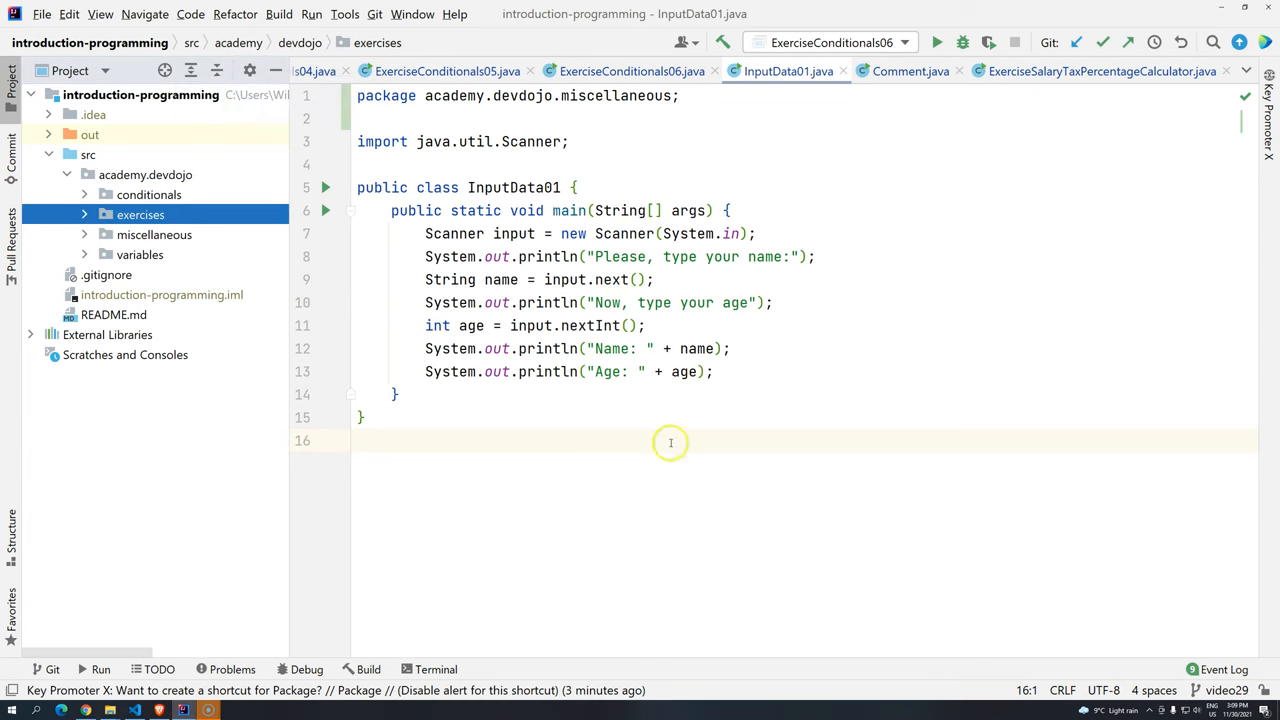
mouse_move(519, 472)
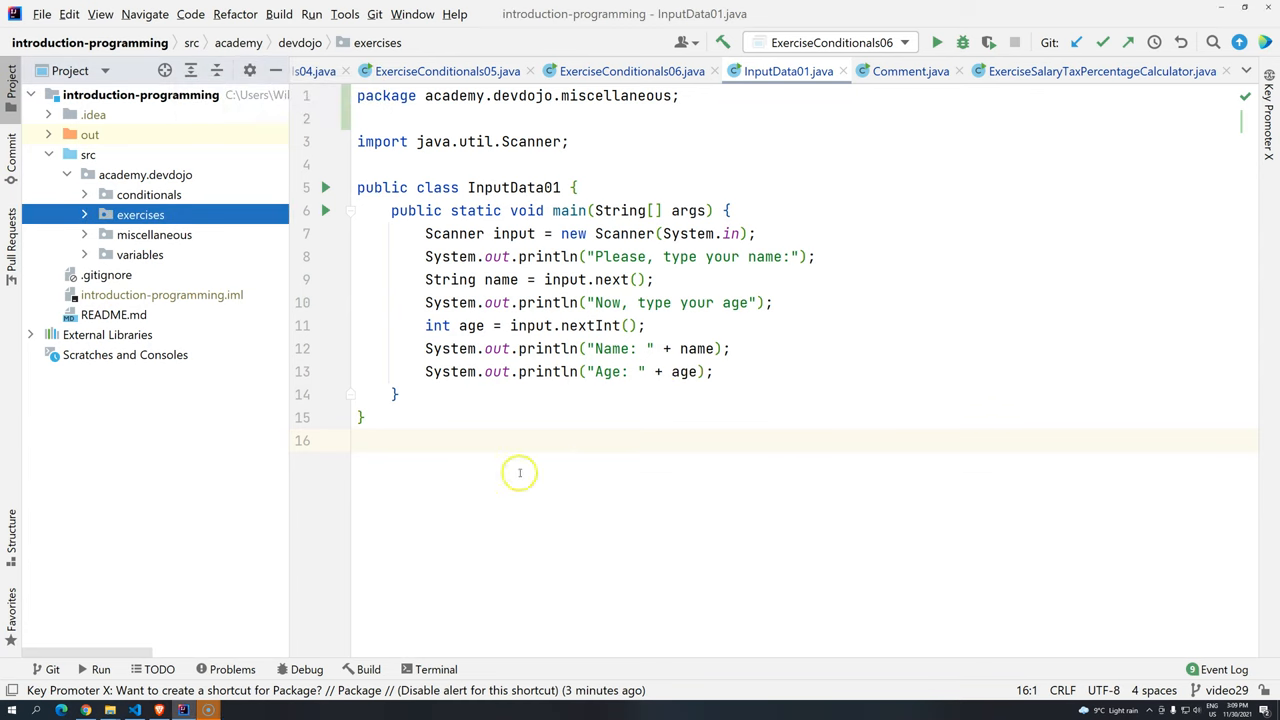